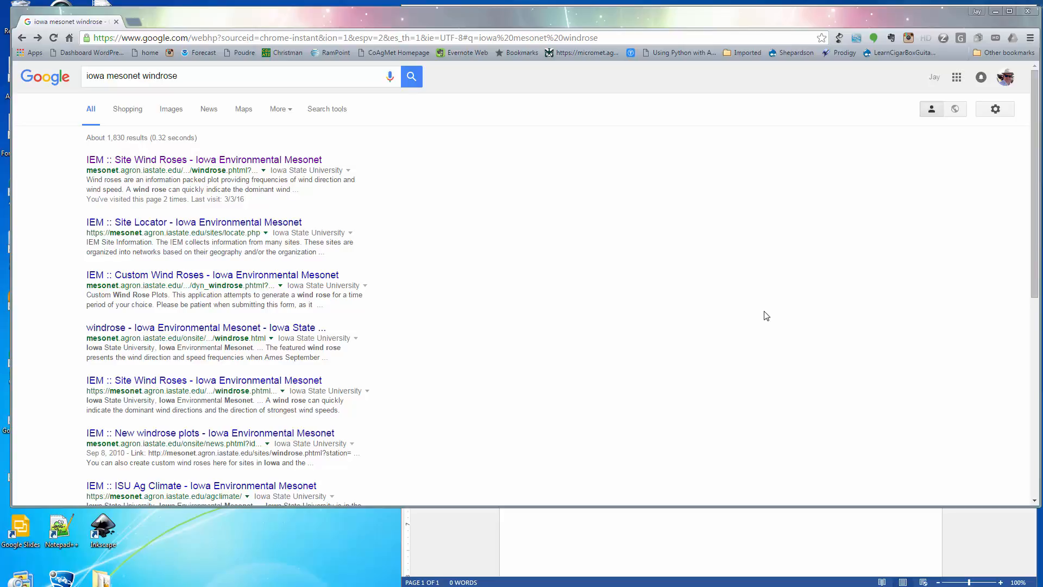
pyautogui.moveTo(676, 294)
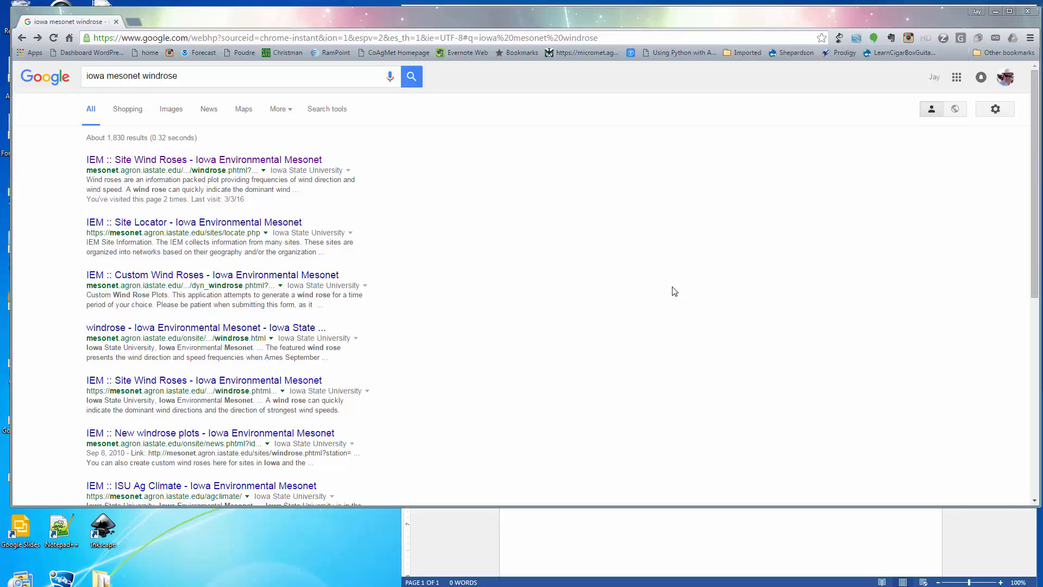
pyautogui.moveTo(665, 286)
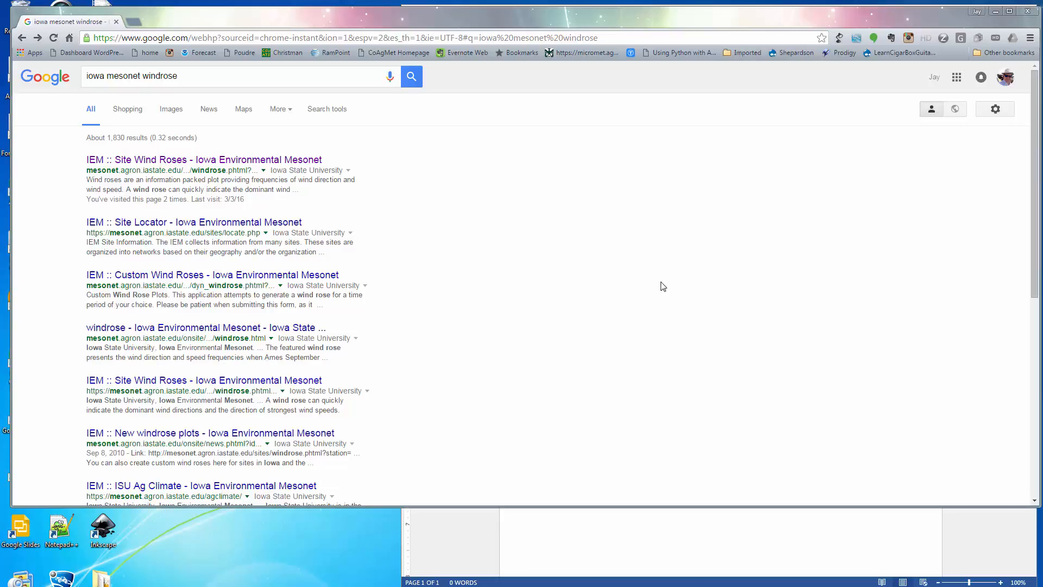
pyautogui.moveTo(426, 240)
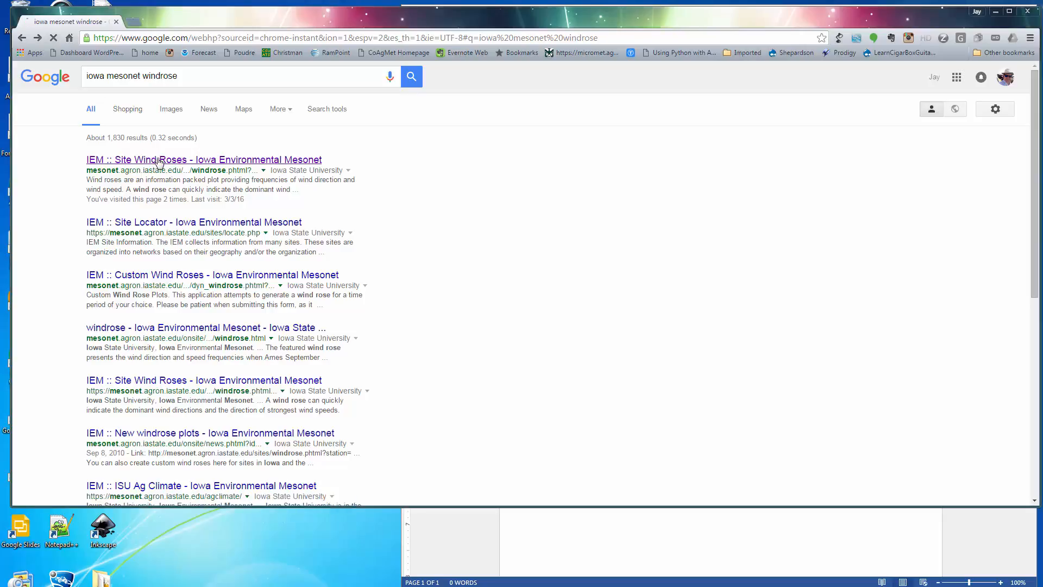
# Step: Load the IEM Site Wind Roses page showing the Shawano (EZS) yearly wind rose
pyautogui.click(203, 160)
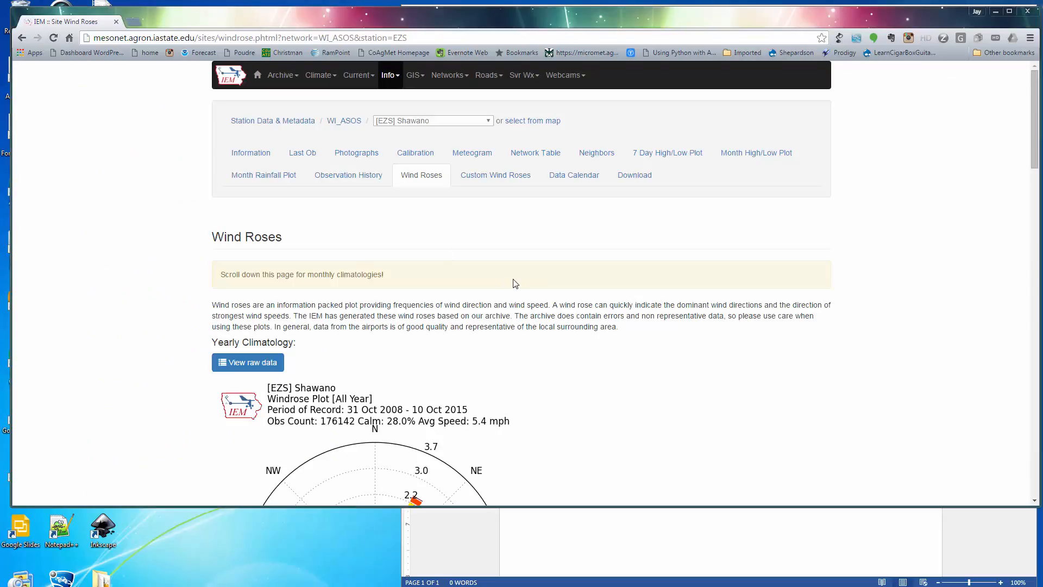
pyautogui.scroll(-3)
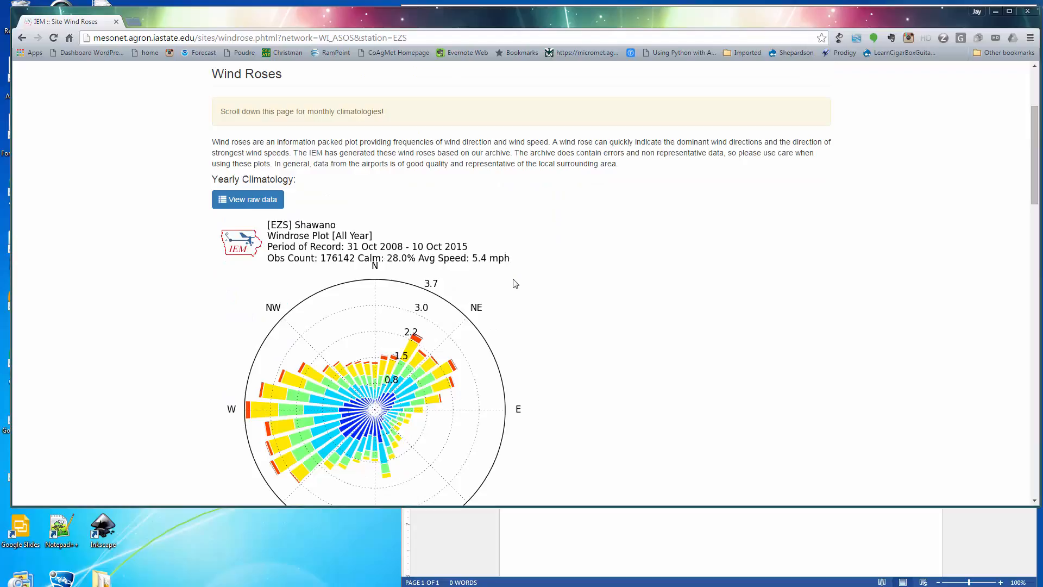
pyautogui.scroll(3)
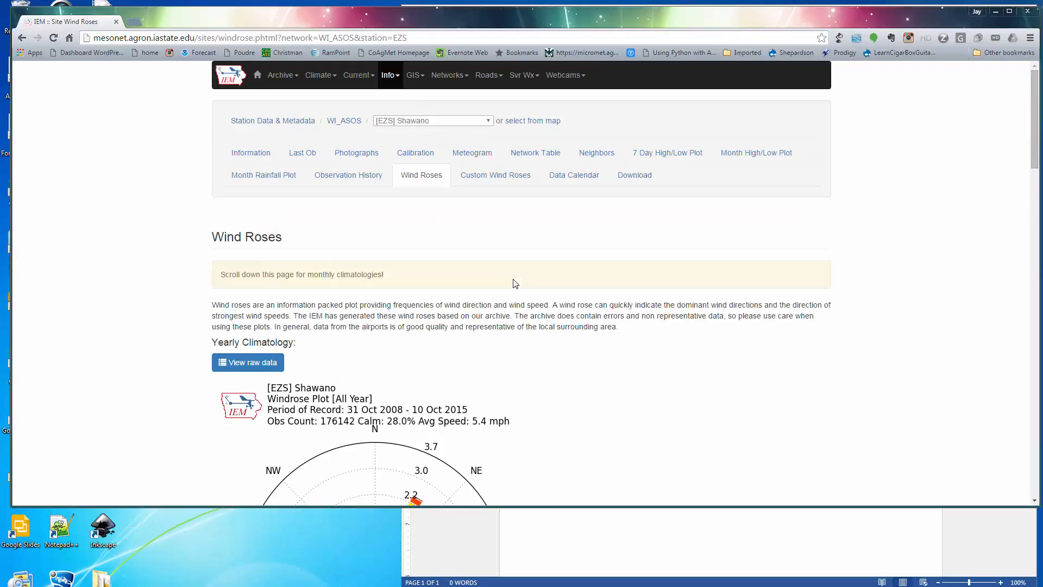
pyautogui.moveTo(266, 123)
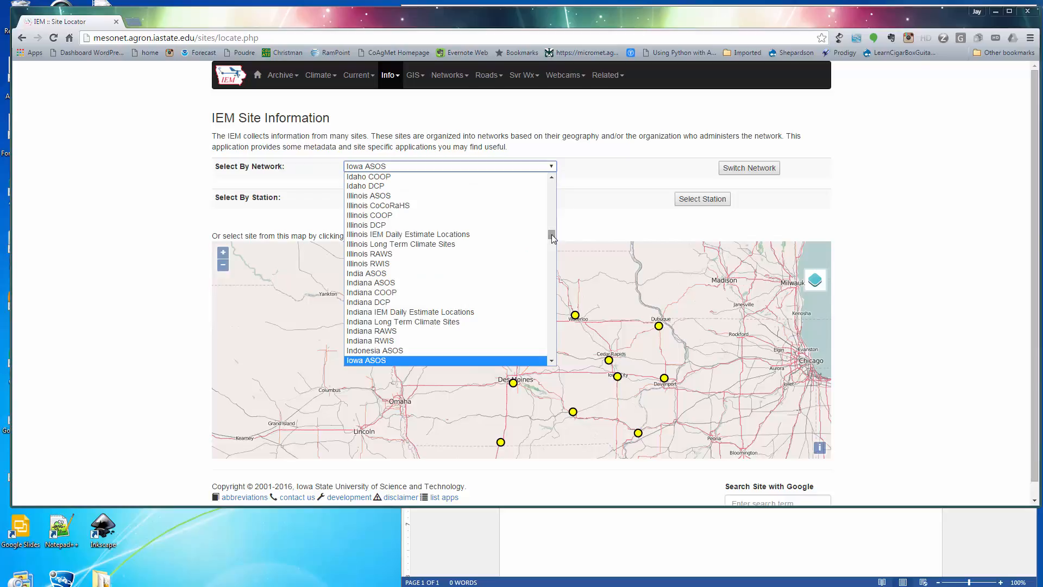
# Step: Switch the site locator to the Colorado ASOS network and select [COS] COLORADO SPRINGS
pyautogui.scroll(3)
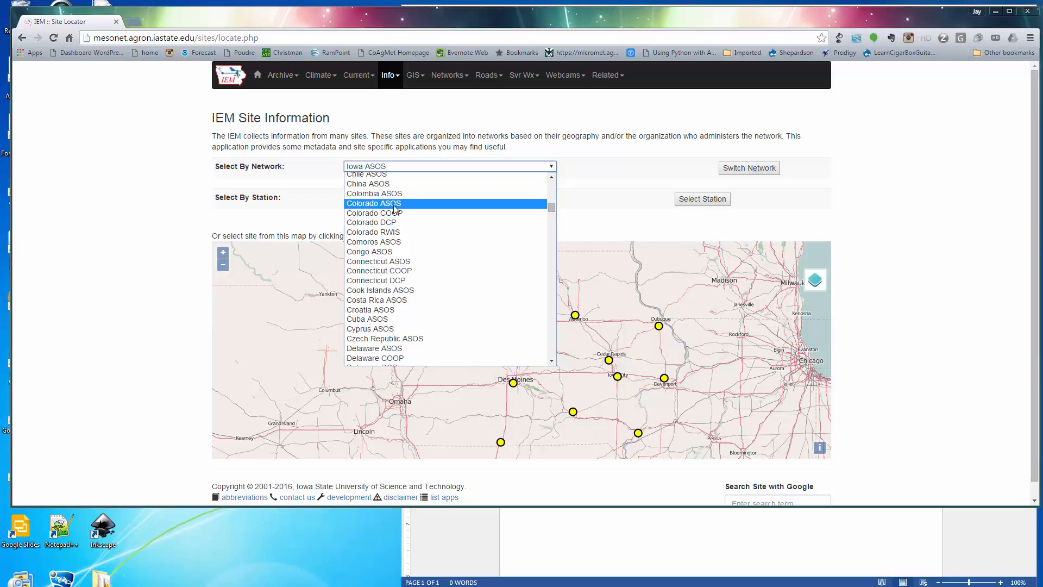
pyautogui.click(373, 203)
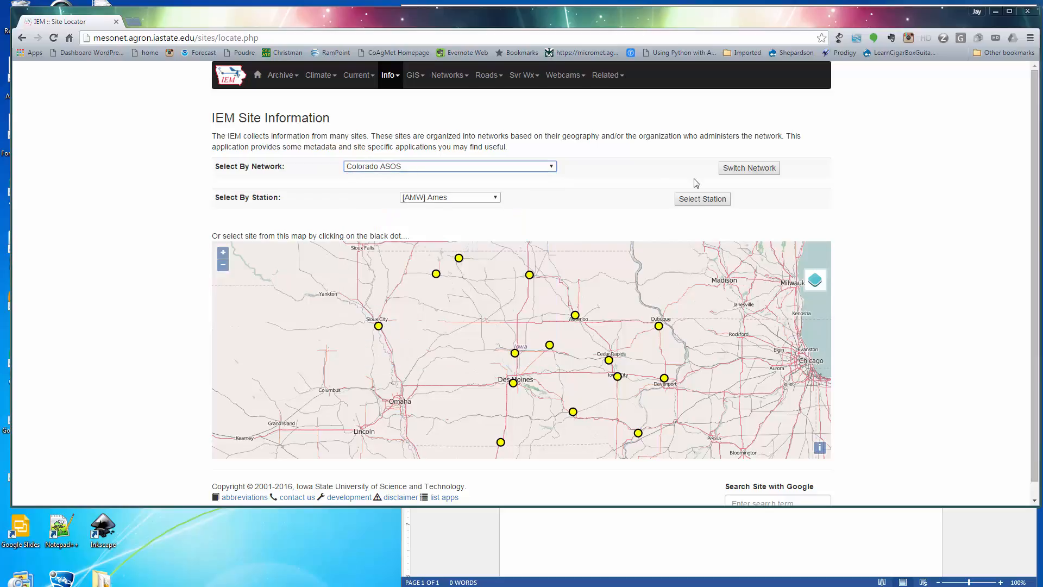
pyautogui.click(748, 167)
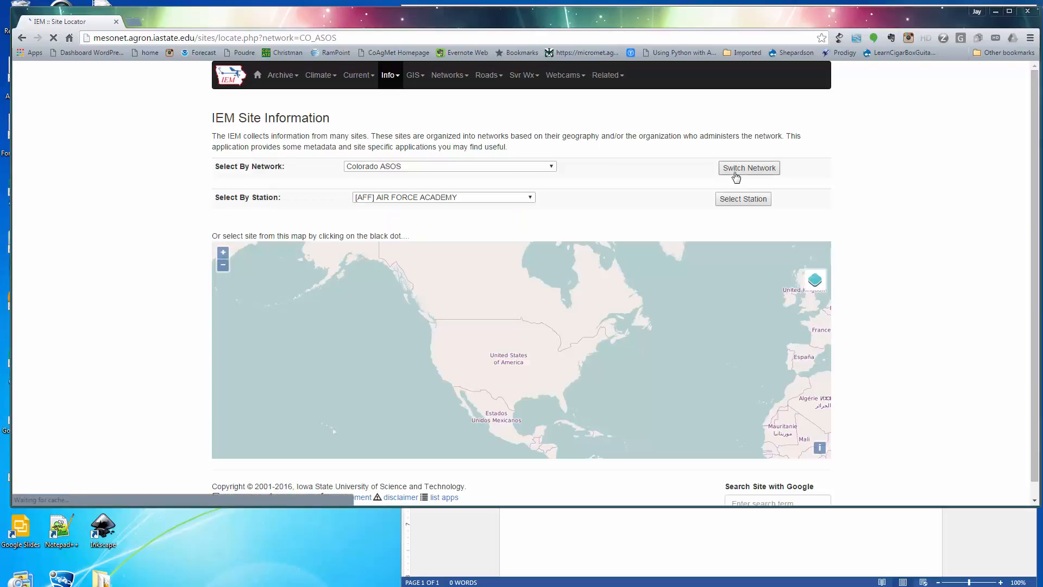
pyautogui.click(748, 168)
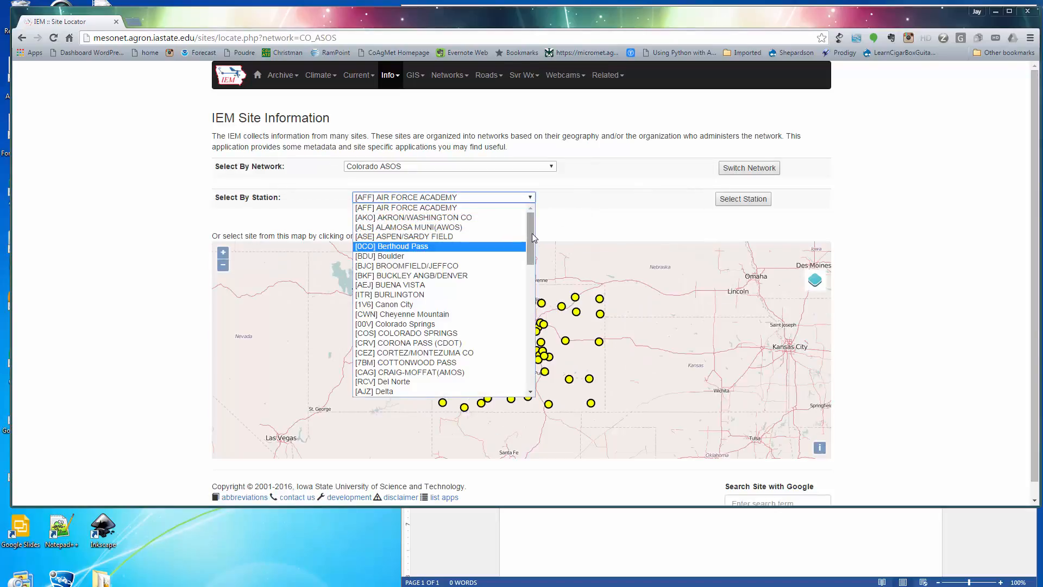
pyautogui.scroll(-3)
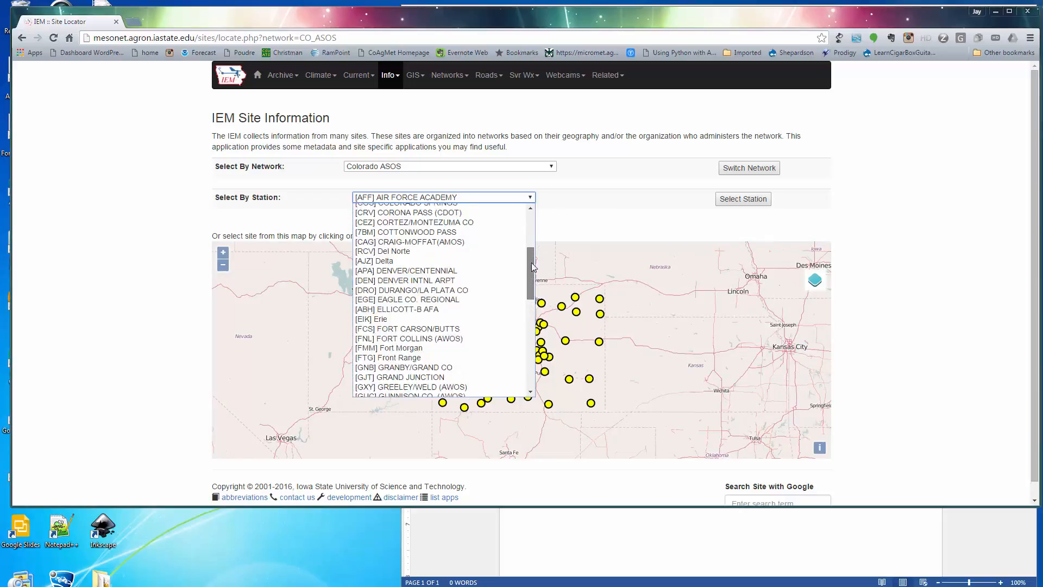
pyautogui.click(407, 203)
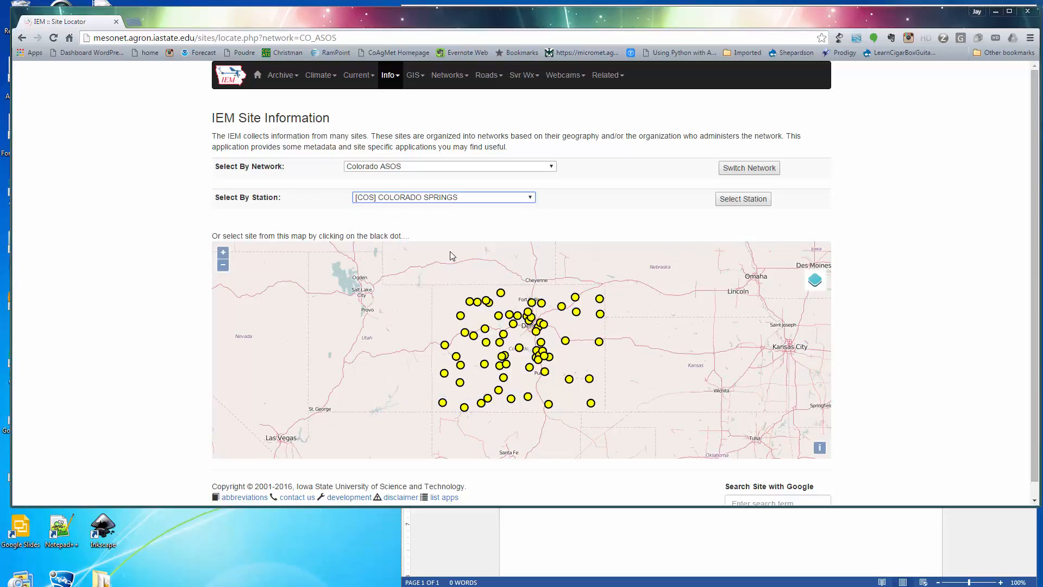
pyautogui.moveTo(703, 222)
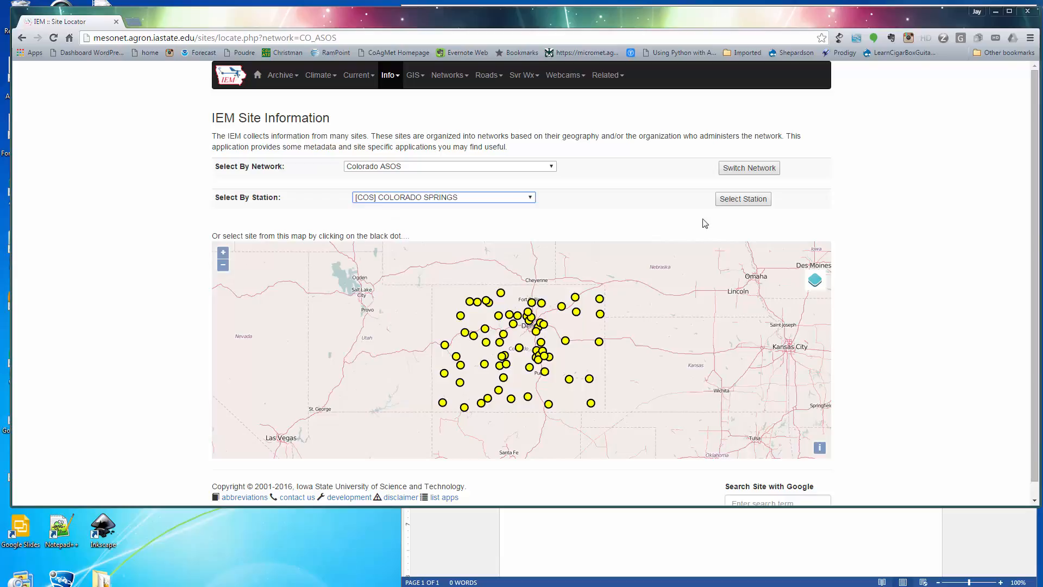
pyautogui.click(741, 198)
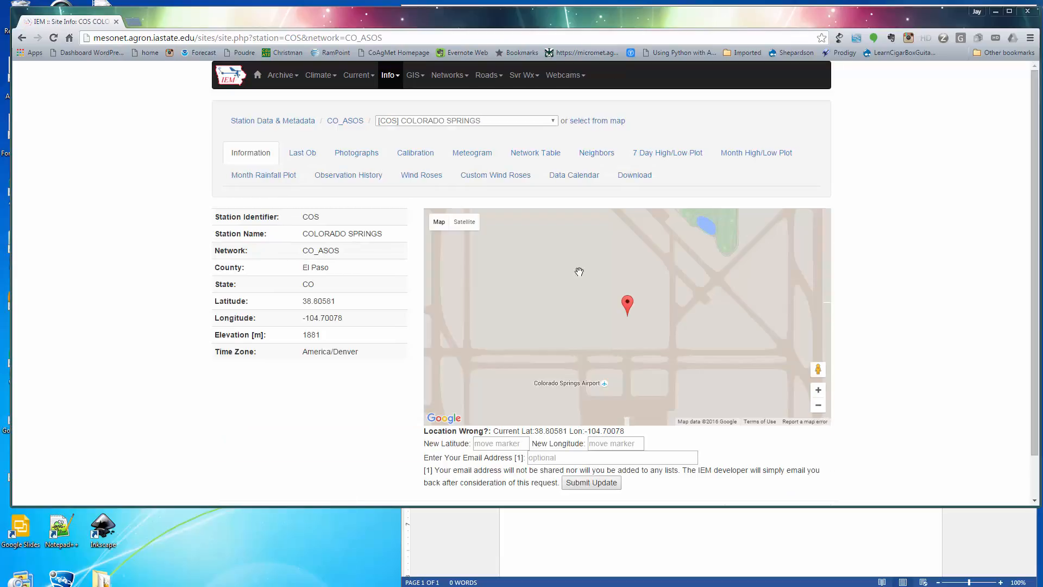
pyautogui.moveTo(420, 259)
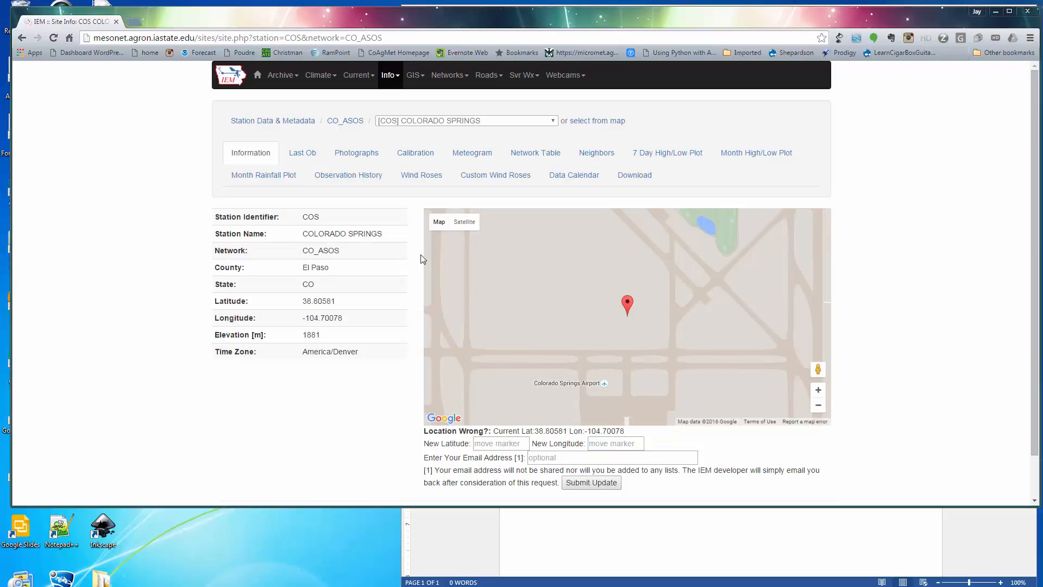
# Step: Show the Wind Roses page for Colorado Springs (COS) with its all-year plot
pyautogui.click(421, 174)
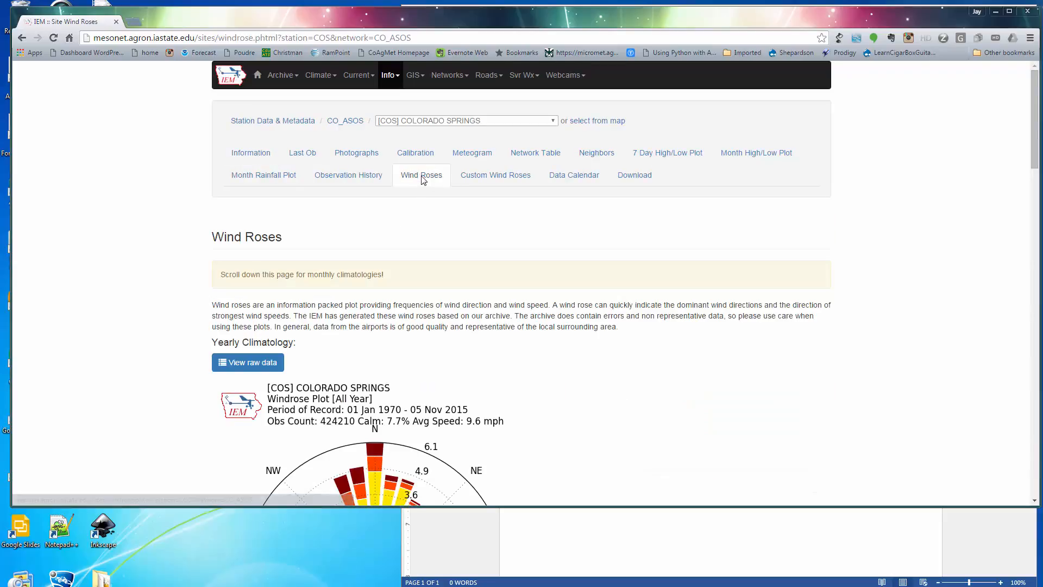
pyautogui.scroll(-3)
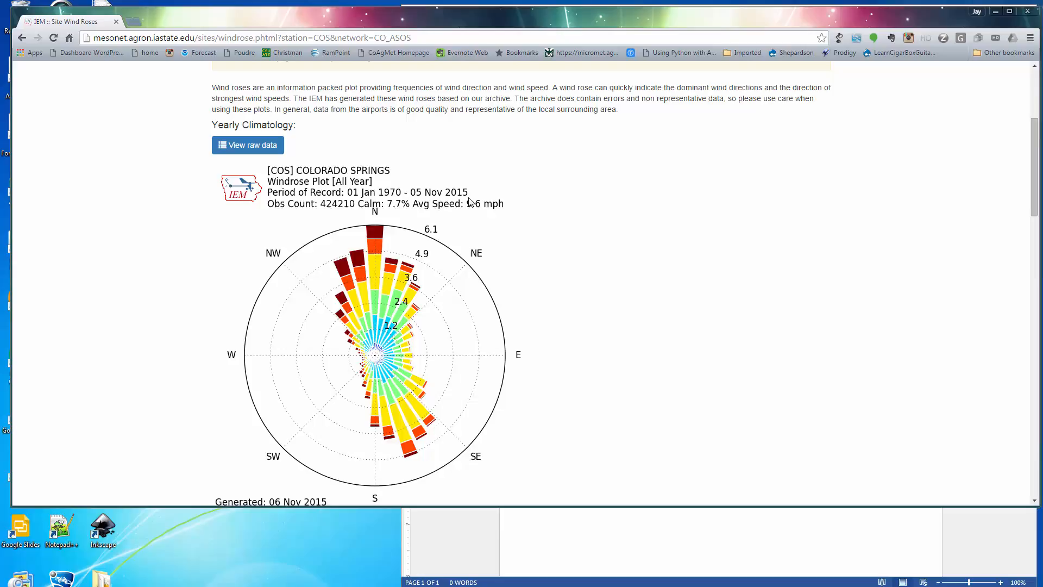
pyautogui.moveTo(486, 220)
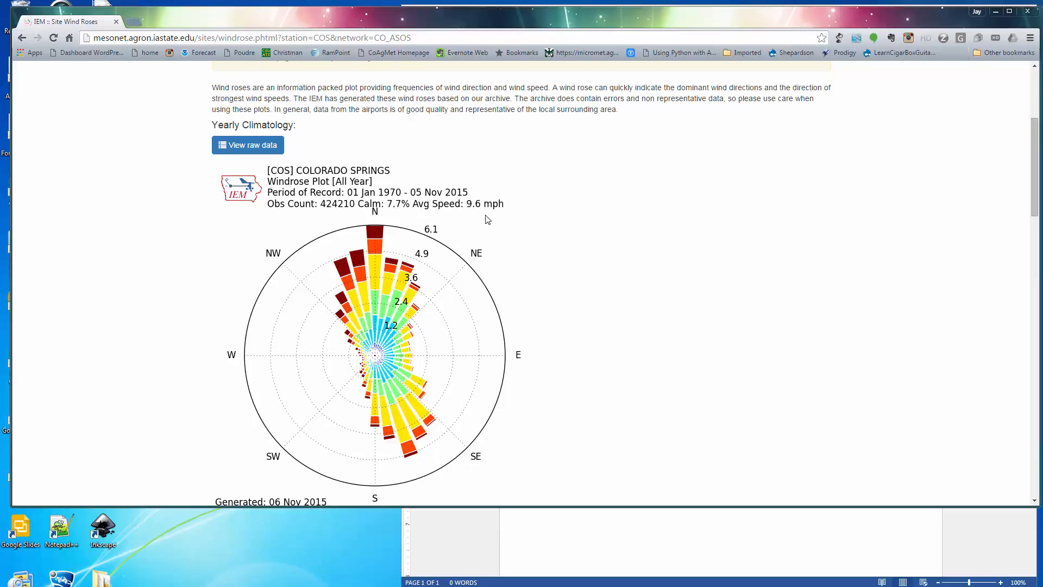
pyautogui.moveTo(399, 194)
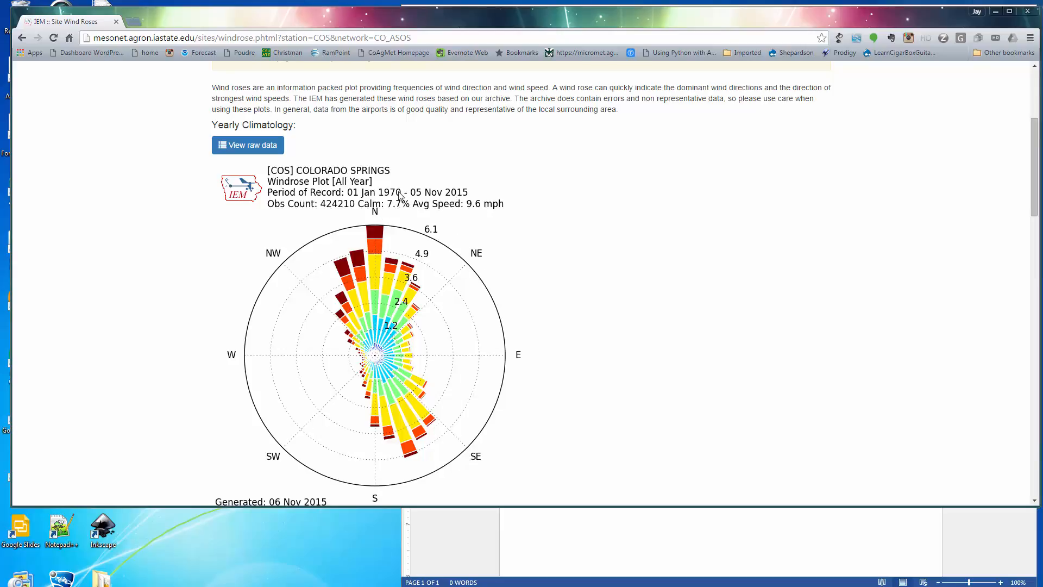
pyautogui.moveTo(542, 315)
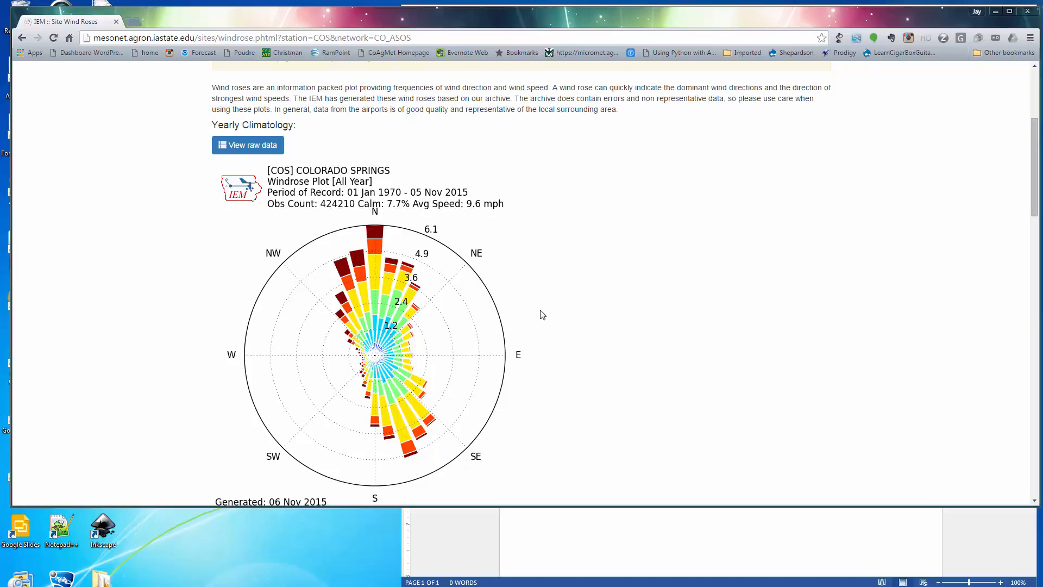
# Step: Scroll through the monthly Colorado Springs wind roses and return to the all-year plot
pyautogui.scroll(-3)
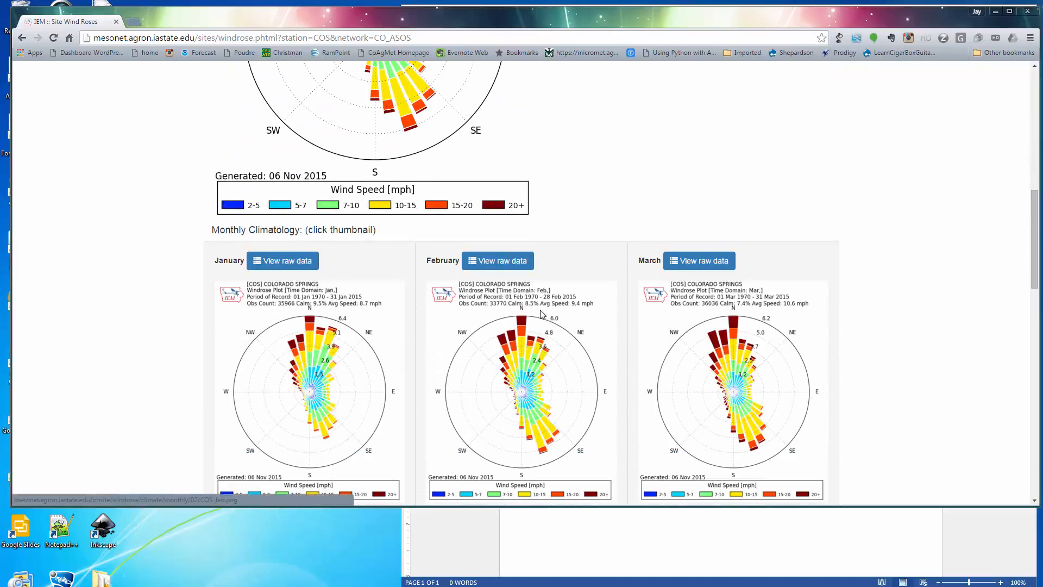
pyautogui.scroll(-3)
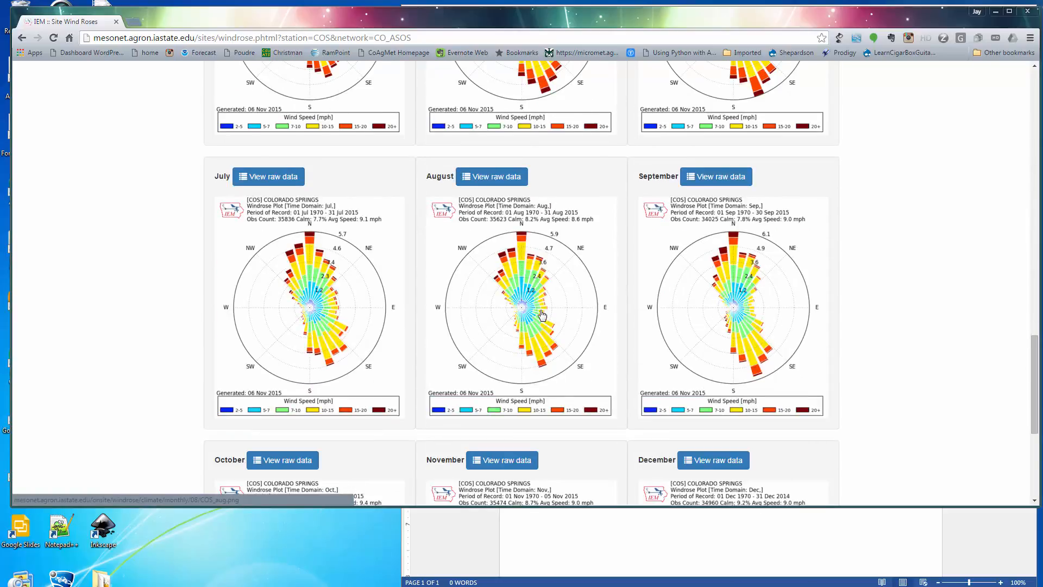
pyautogui.scroll(-3)
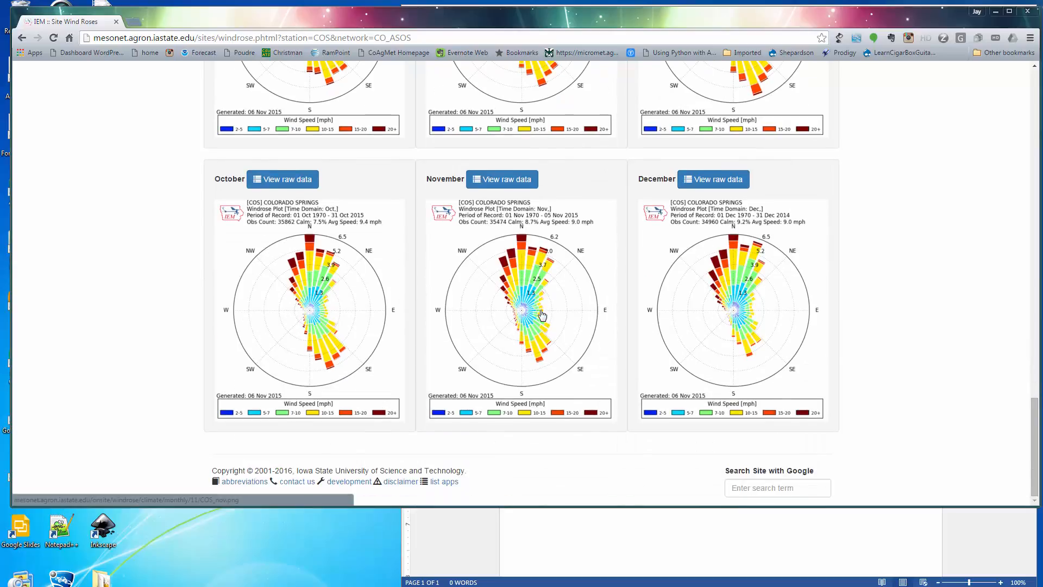
pyautogui.scroll(3)
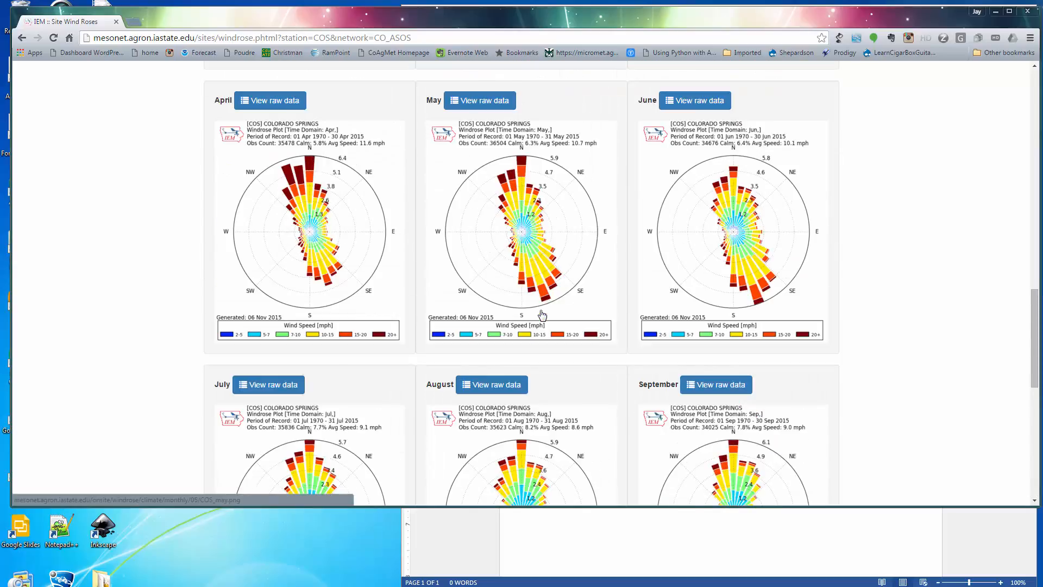
pyautogui.scroll(3)
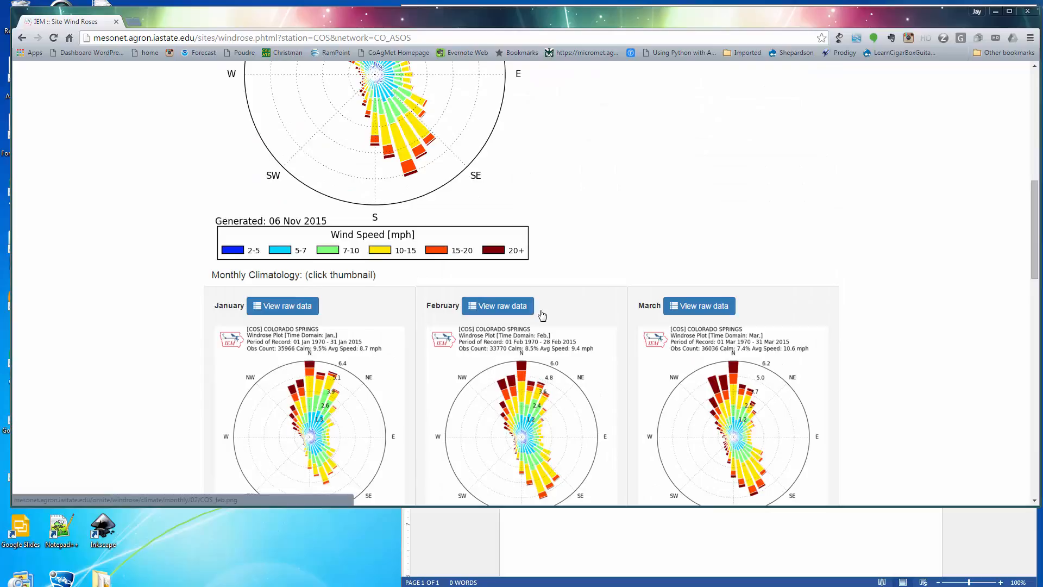
pyautogui.scroll(3)
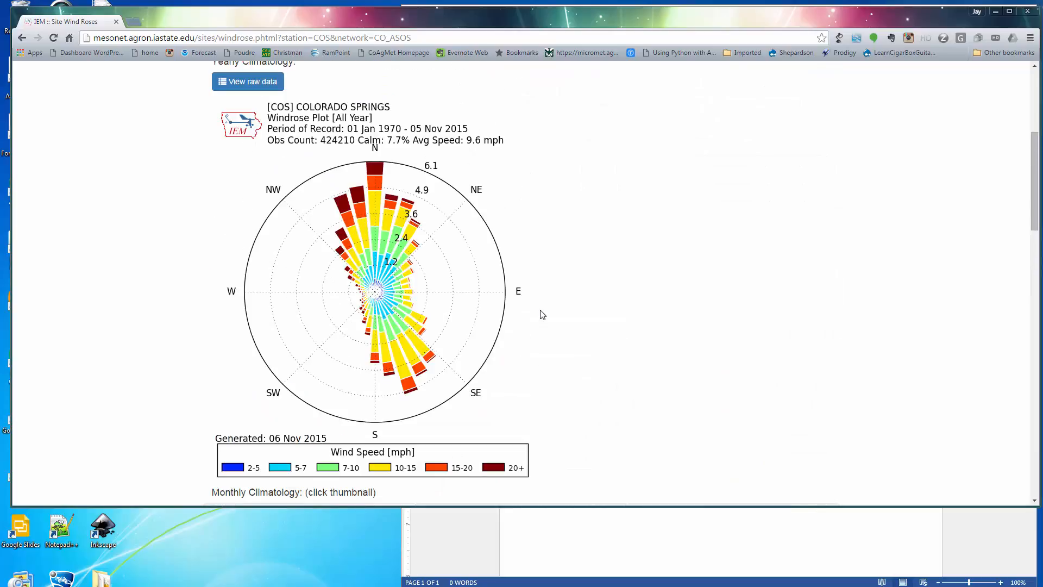
pyautogui.moveTo(608, 314)
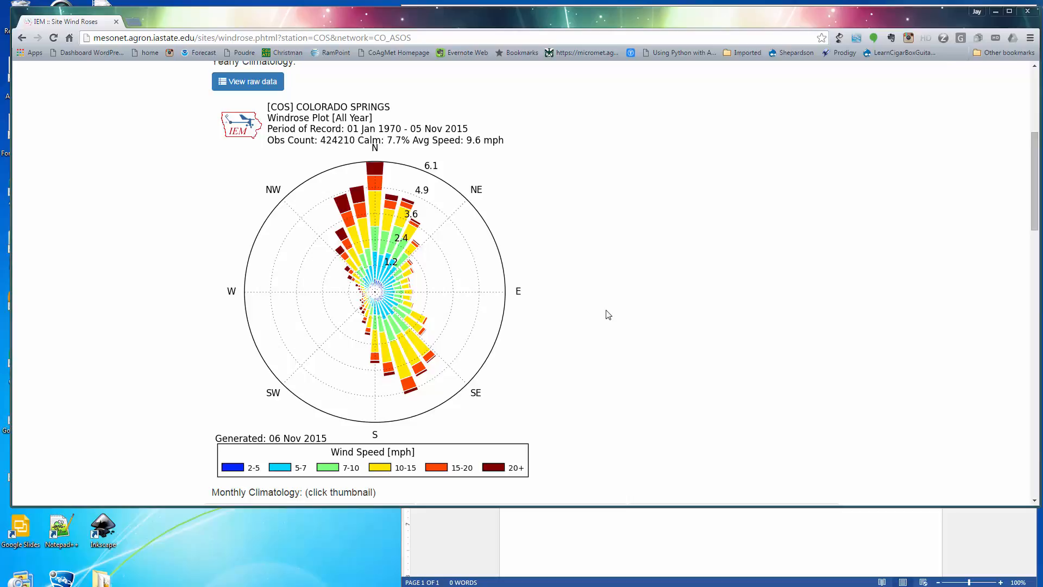
pyautogui.moveTo(637, 318)
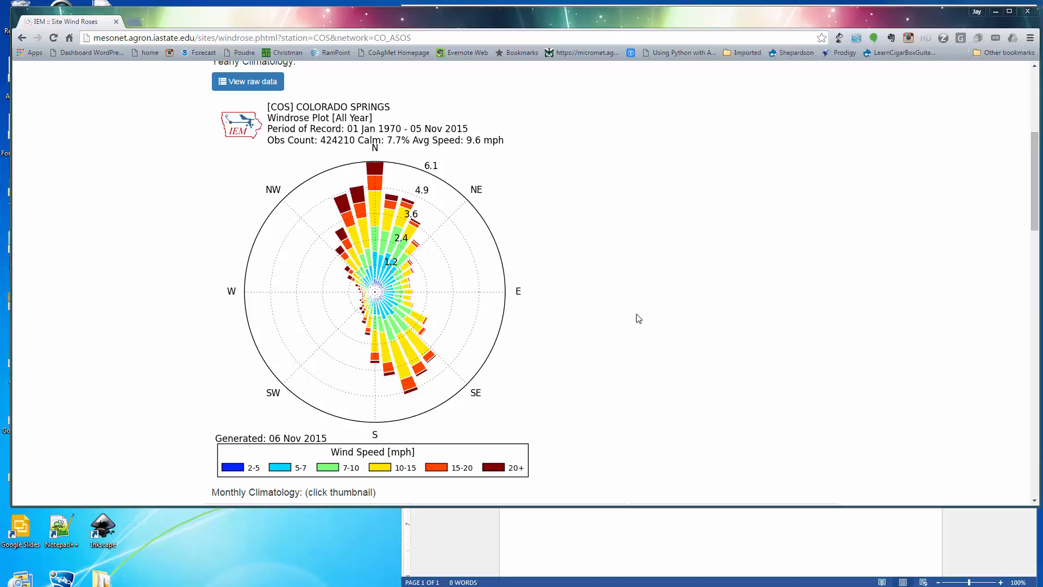
pyautogui.moveTo(518, 319)
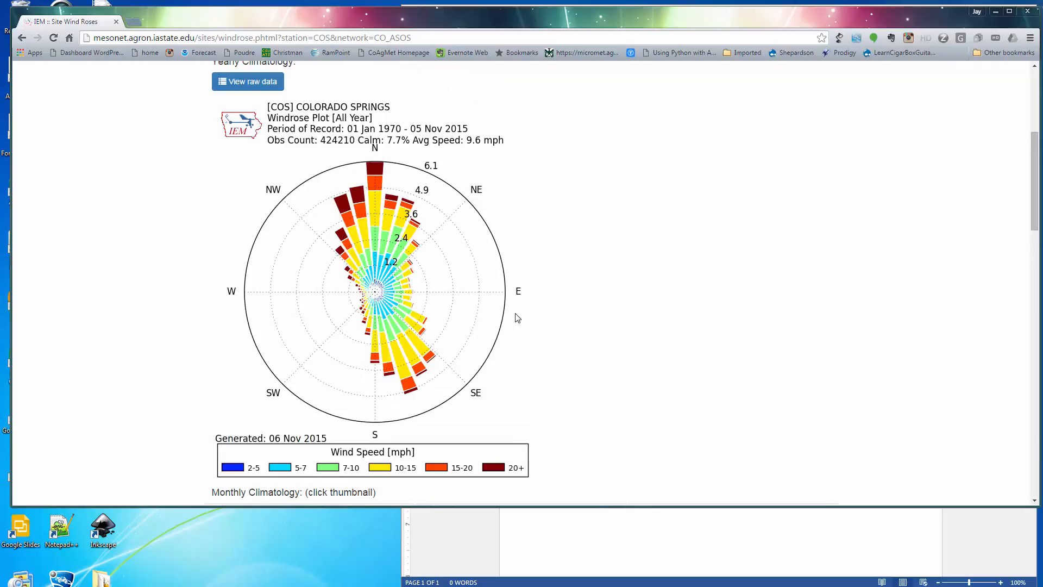
pyautogui.moveTo(431, 400)
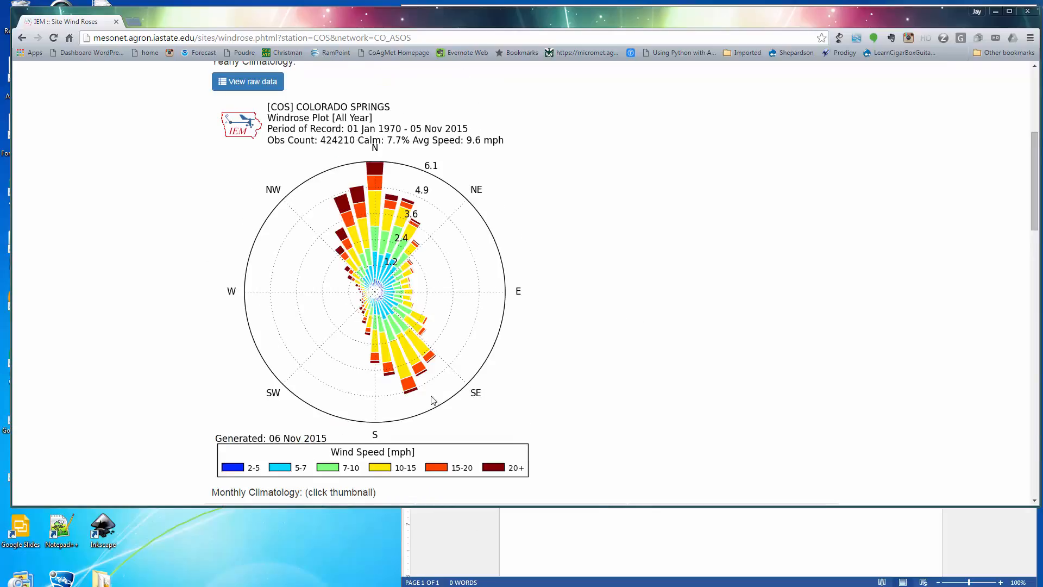
pyautogui.moveTo(173, 555)
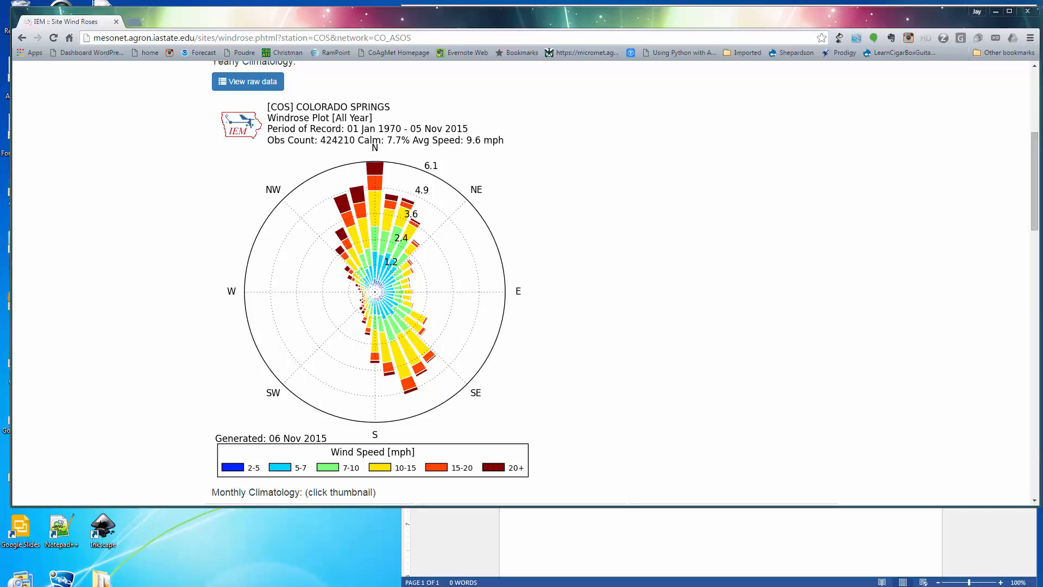
# Step: Launch Snipping Tool from Start > All Programs > Accessories
pyautogui.click(14, 578)
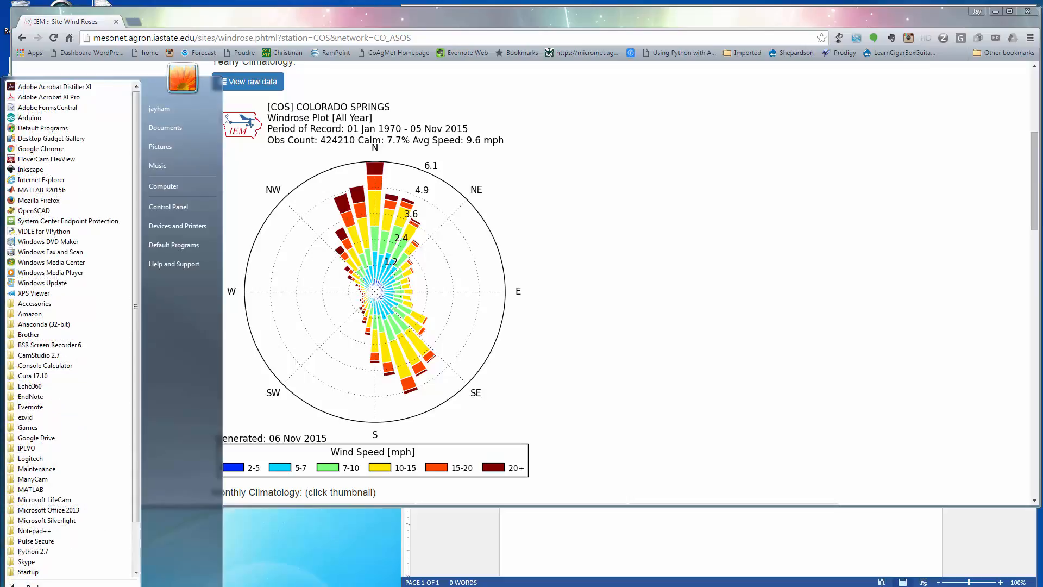
pyautogui.moveTo(39, 354)
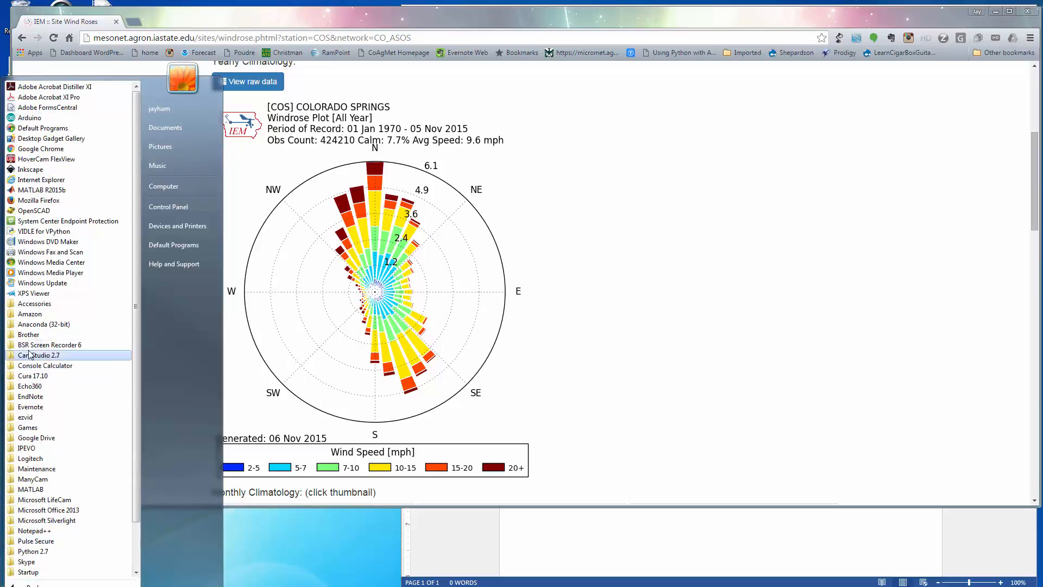
pyautogui.moveTo(33, 304)
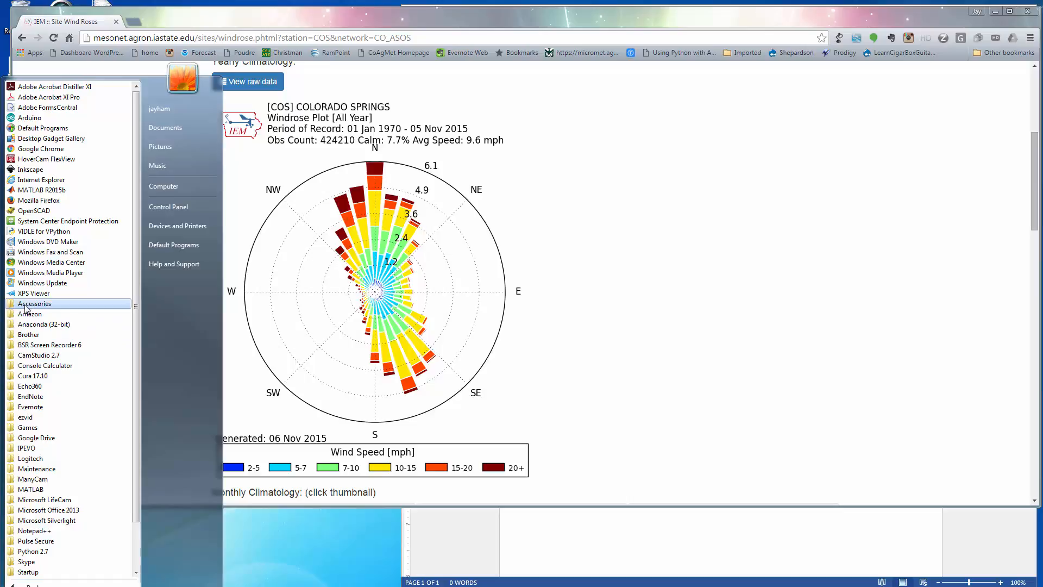
pyautogui.click(33, 303)
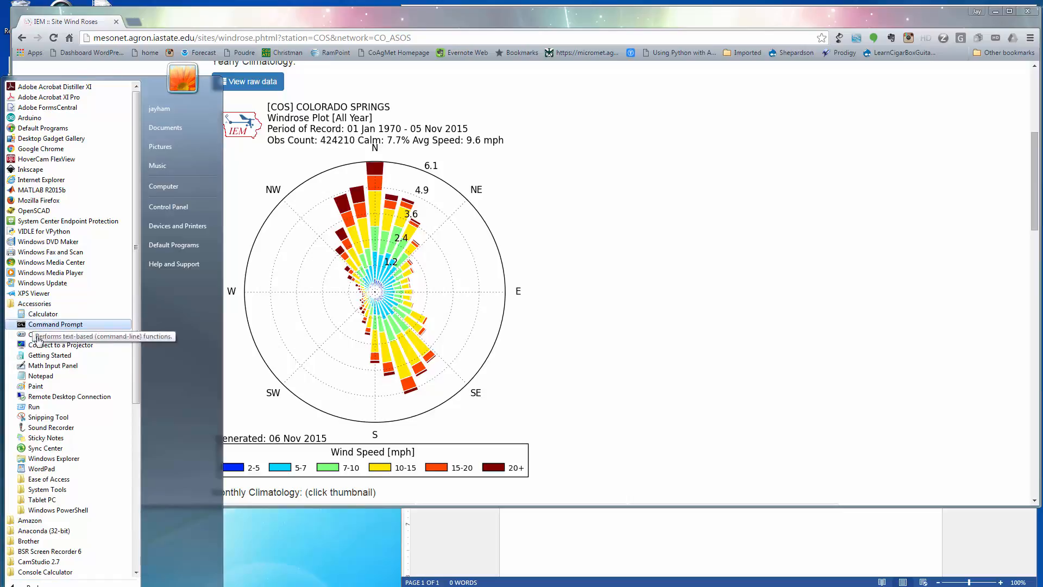
pyautogui.moveTo(47, 417)
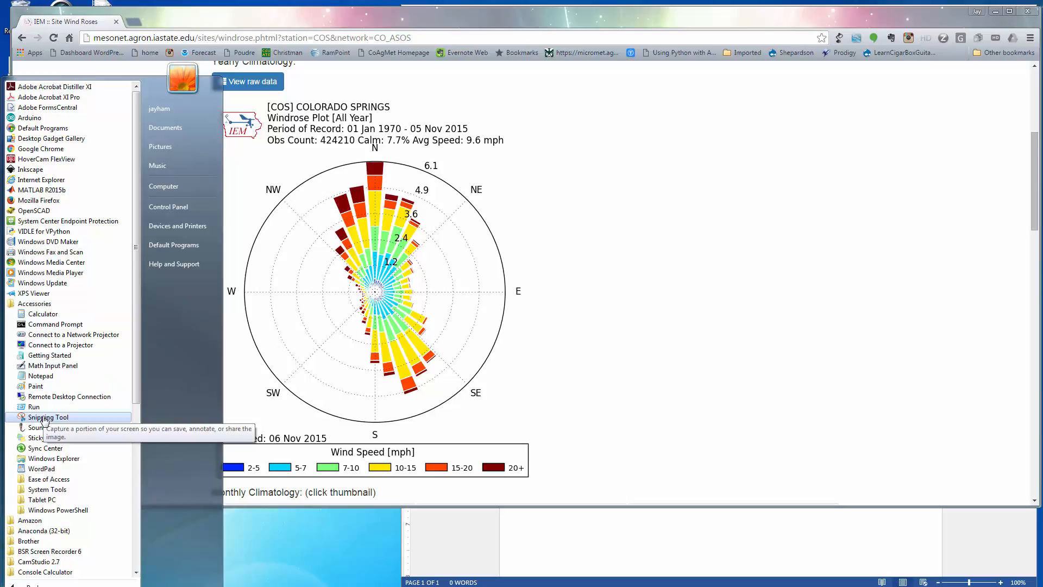
pyautogui.click(47, 418)
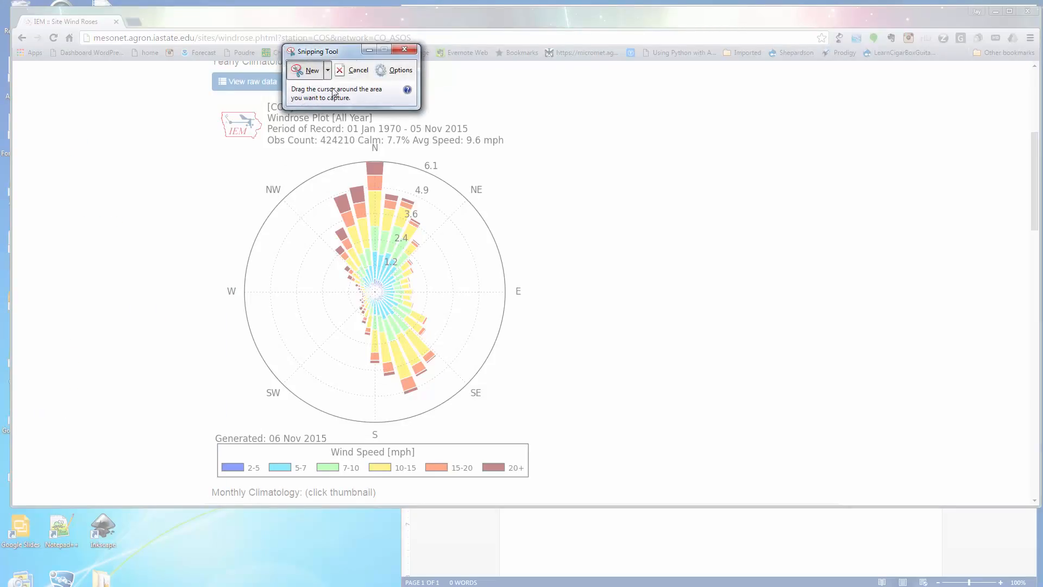
# Step: Move the Snipping Tool window aside and start a new snip of the yearly wind rose
pyautogui.moveTo(317, 51); pyautogui.dragTo(608, 61)
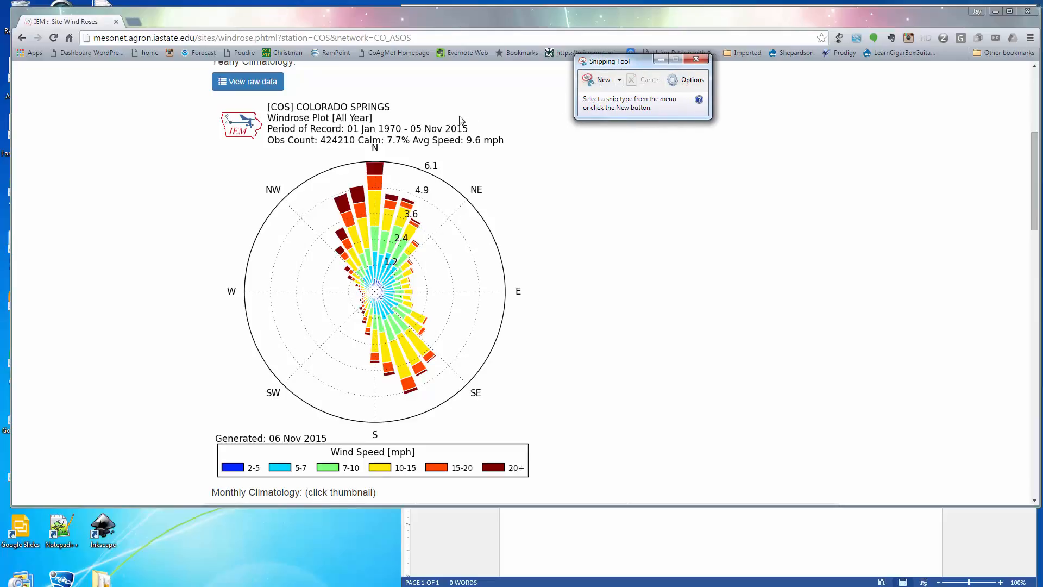
pyautogui.click(603, 80)
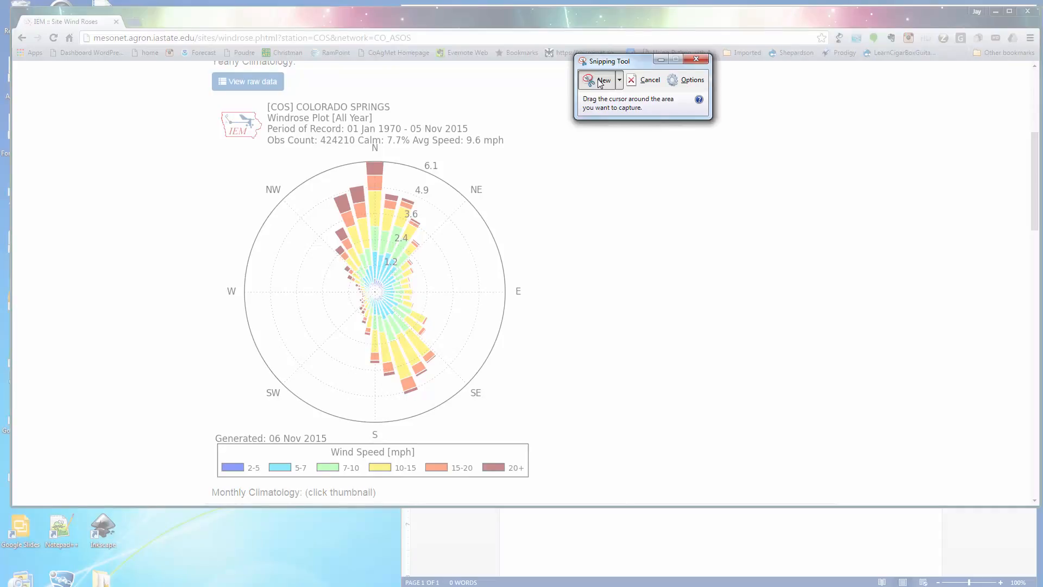
pyautogui.click(598, 79)
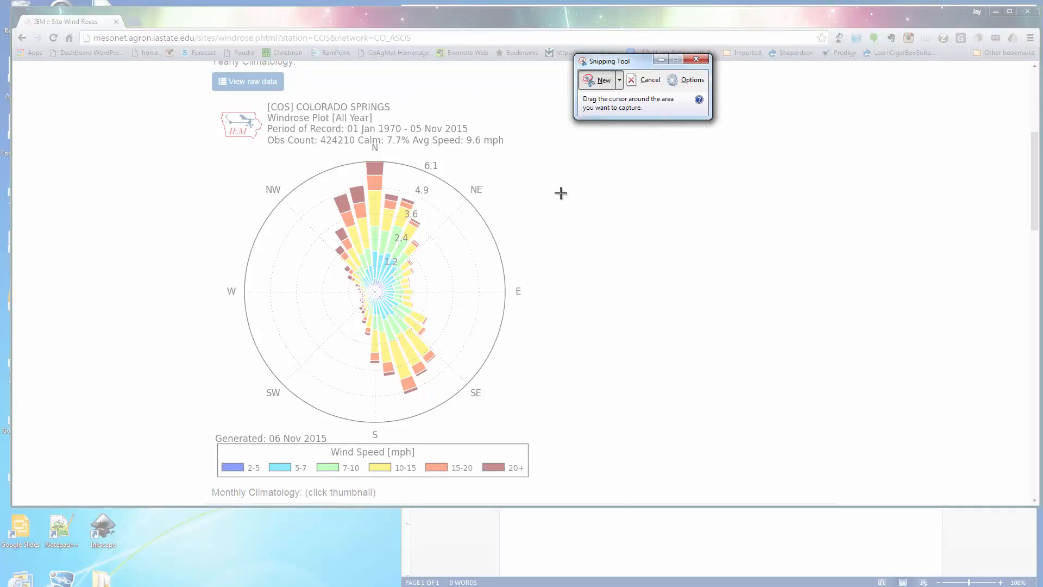
pyautogui.moveTo(251, 124)
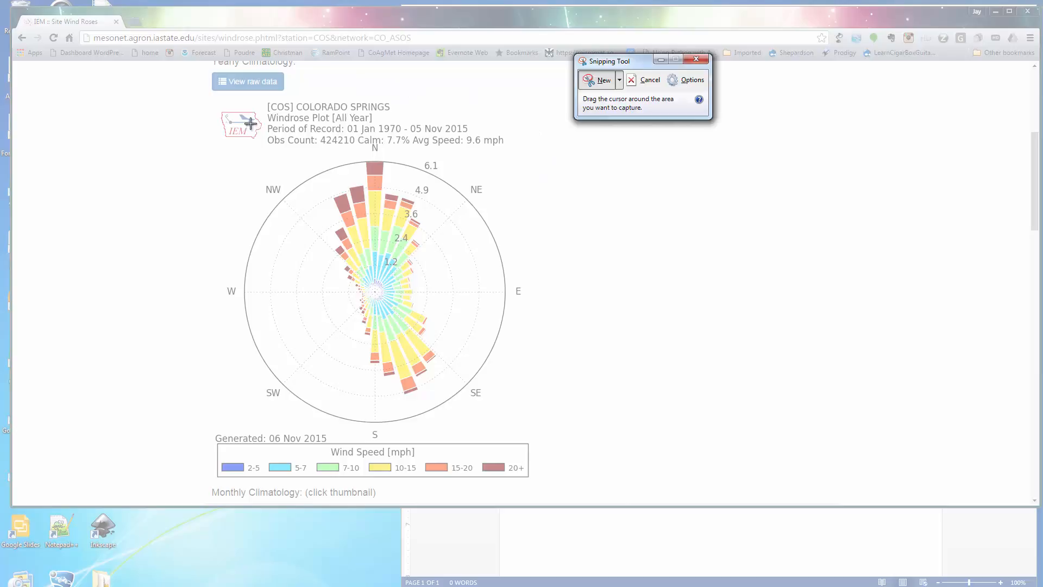
pyautogui.moveTo(186, 104)
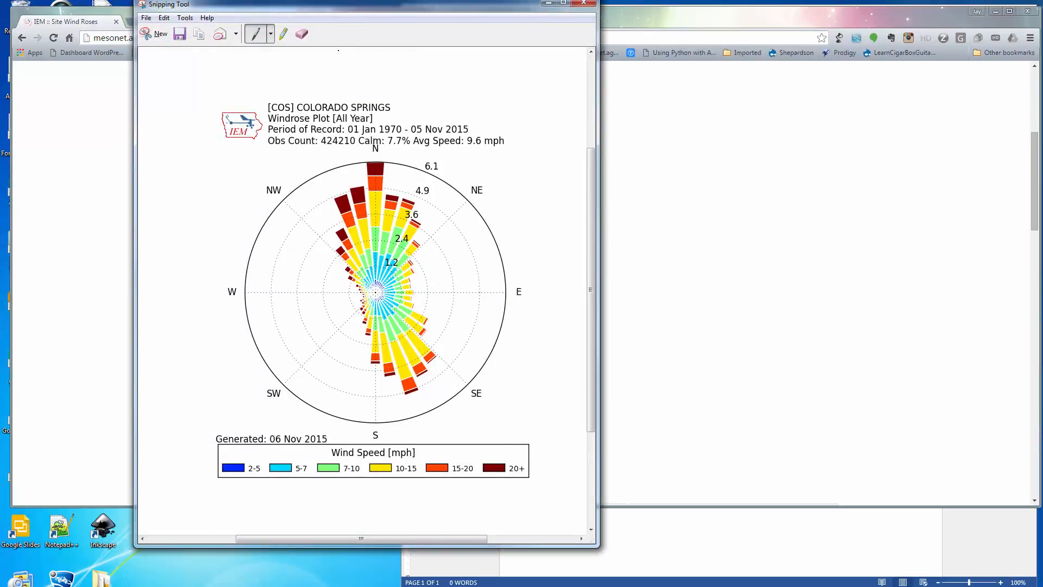
pyautogui.moveTo(391, 40)
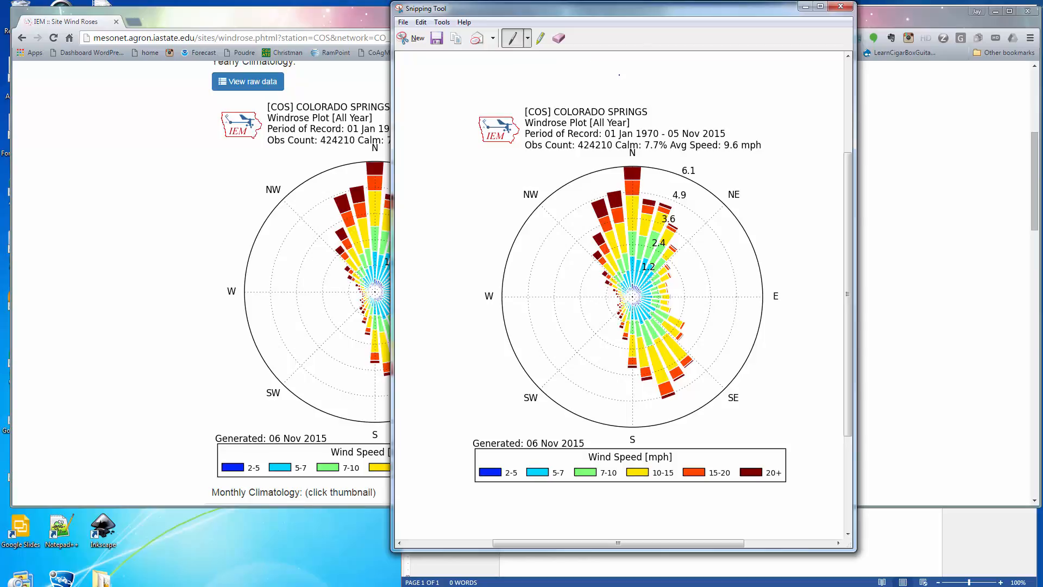
pyautogui.moveTo(484, 35)
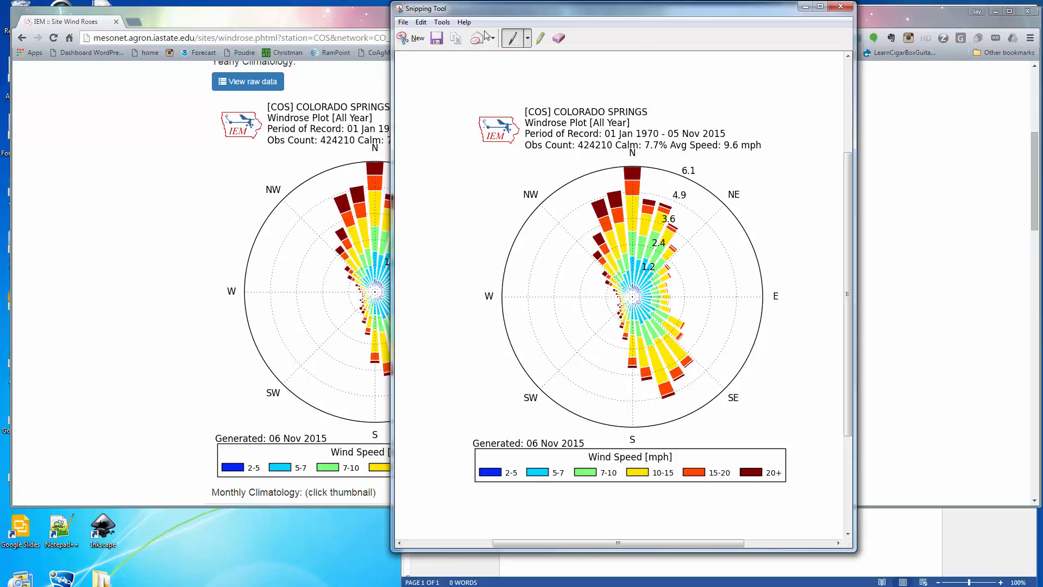
# Step: Copy the captured Colorado Springs wind rose snip via Edit > Copy
pyautogui.click(421, 22)
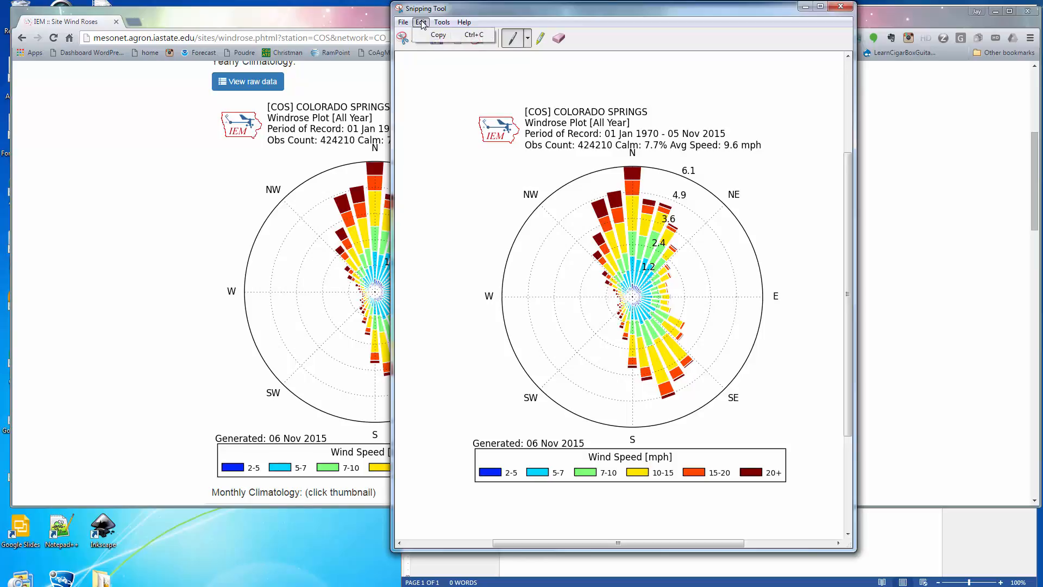
pyautogui.click(421, 22)
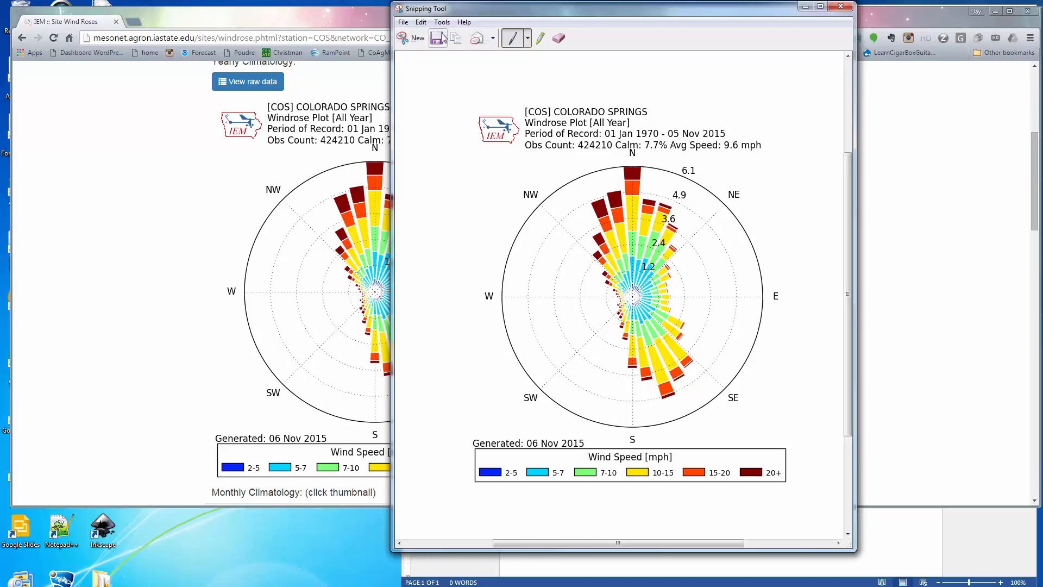
pyautogui.moveTo(313, 540)
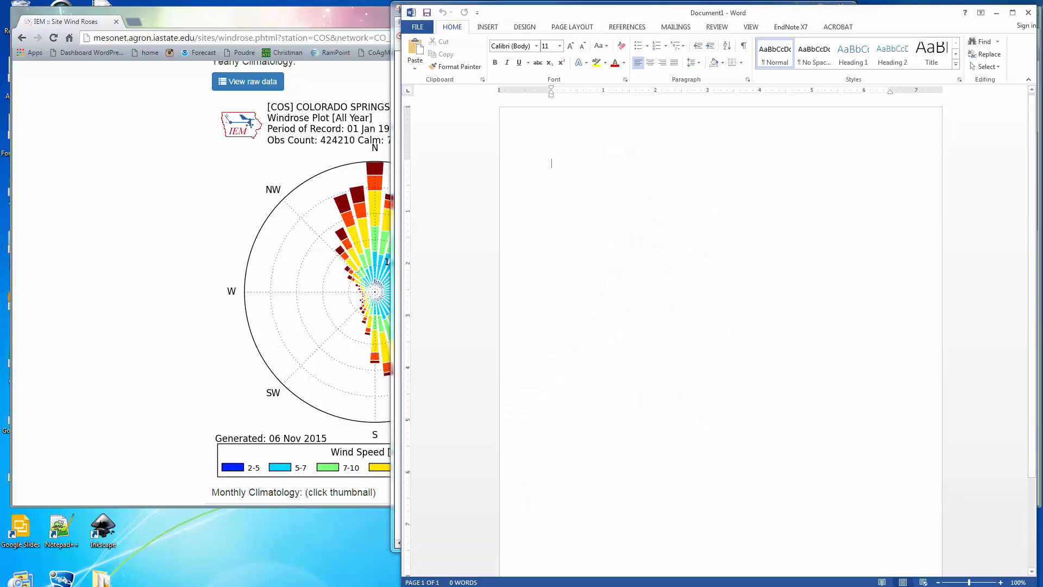
pyautogui.moveTo(582, 289)
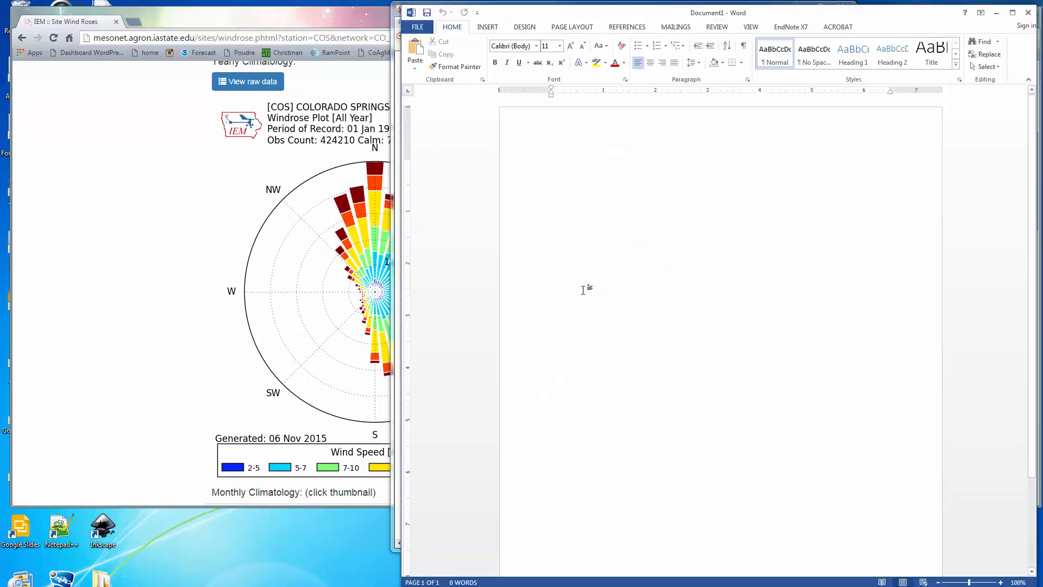
# Step: Enter the heading lines 'Colorado Springs, CO' and 'Wind Analysis' in the Word document
pyautogui.write('Colo')
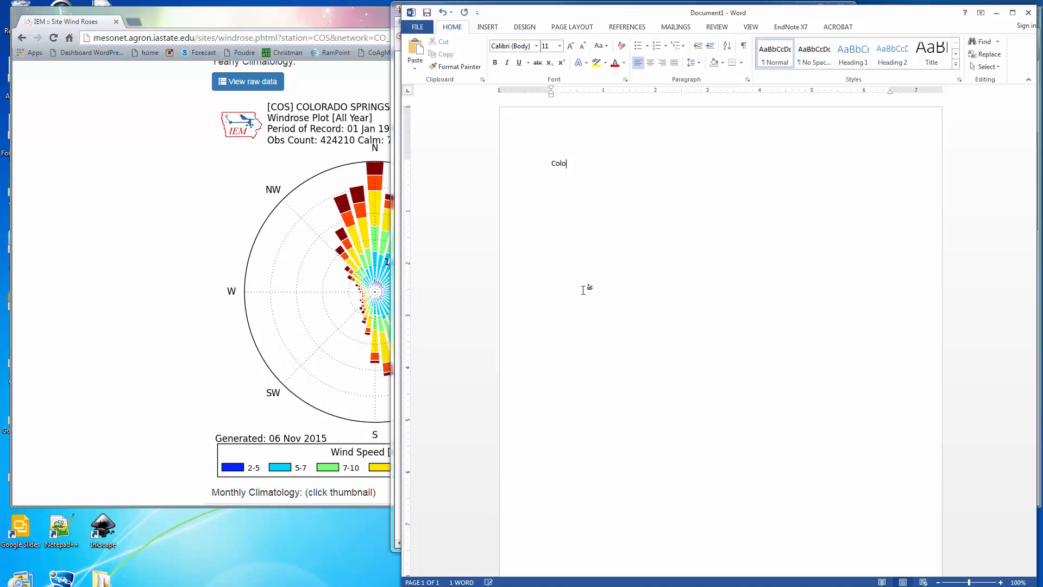
pyautogui.write('rado Spr')
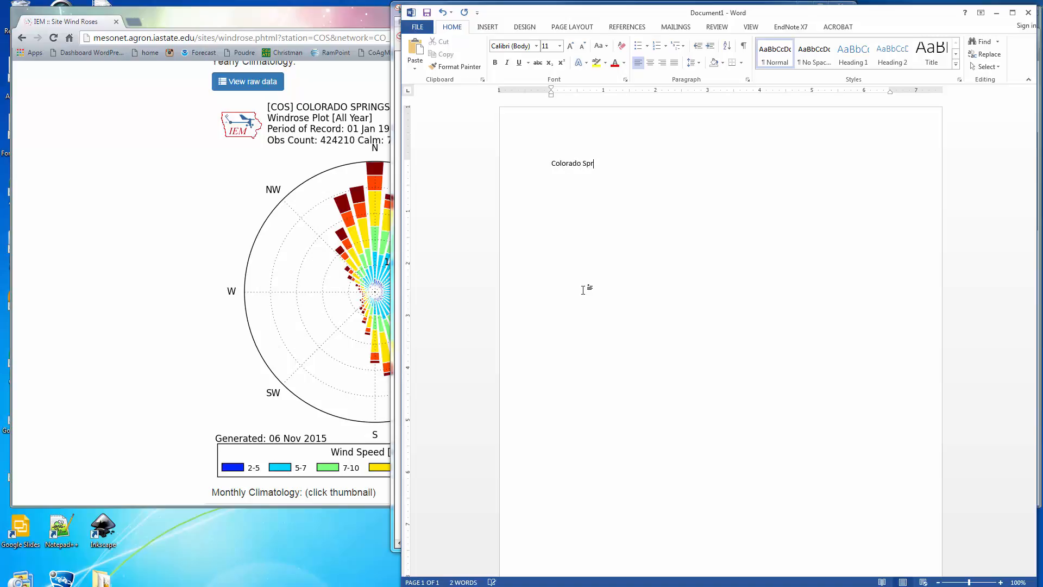
pyautogui.write('ings,')
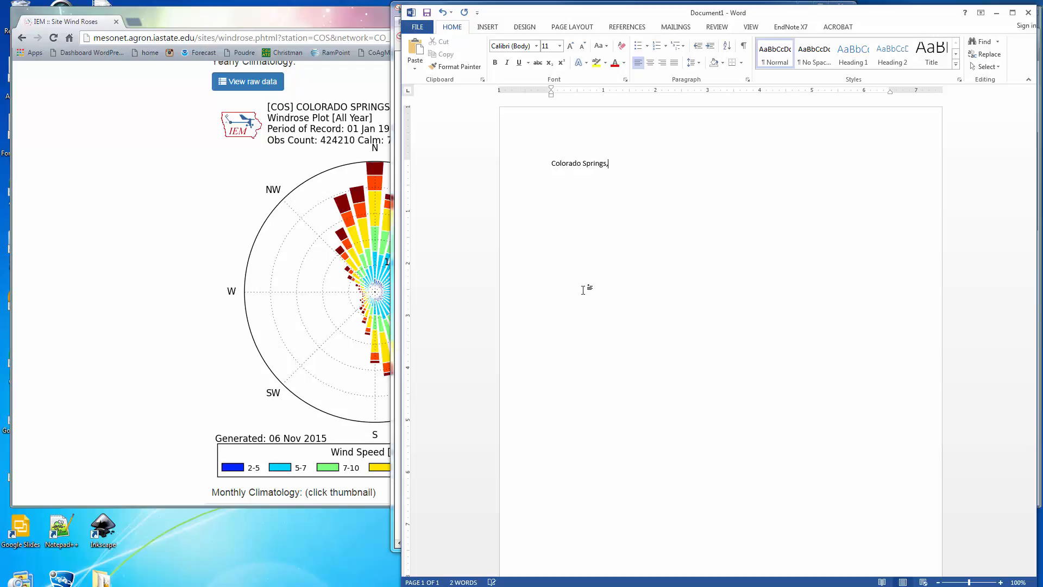
pyautogui.write('CO')
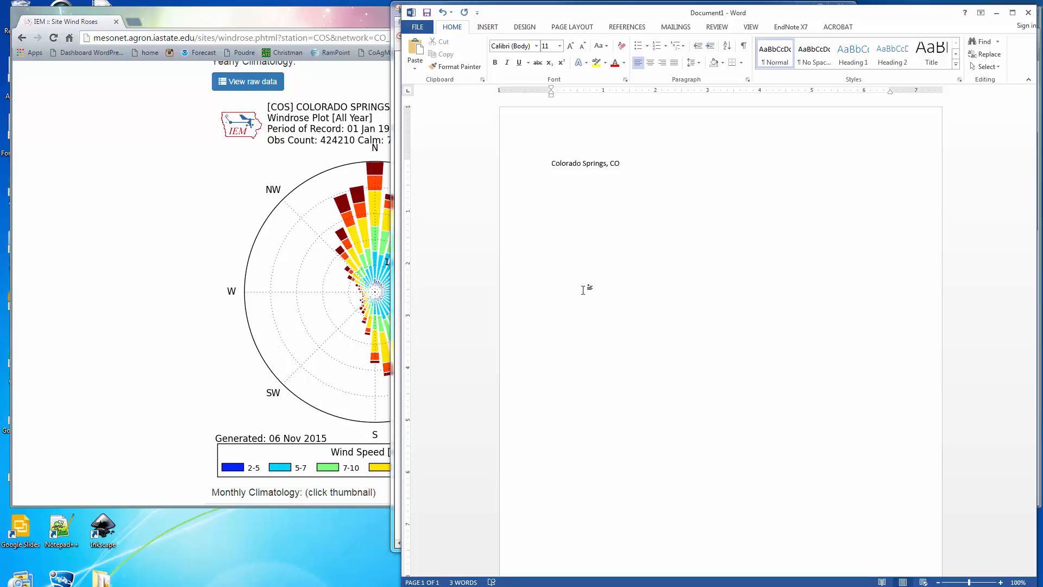
pyautogui.write('Wind')
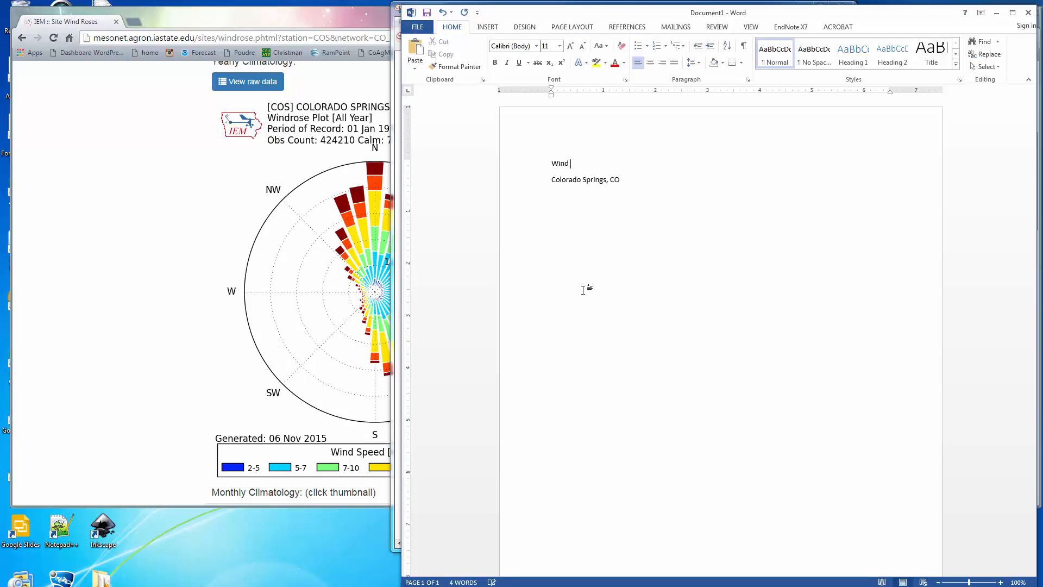
pyautogui.write('Anal')
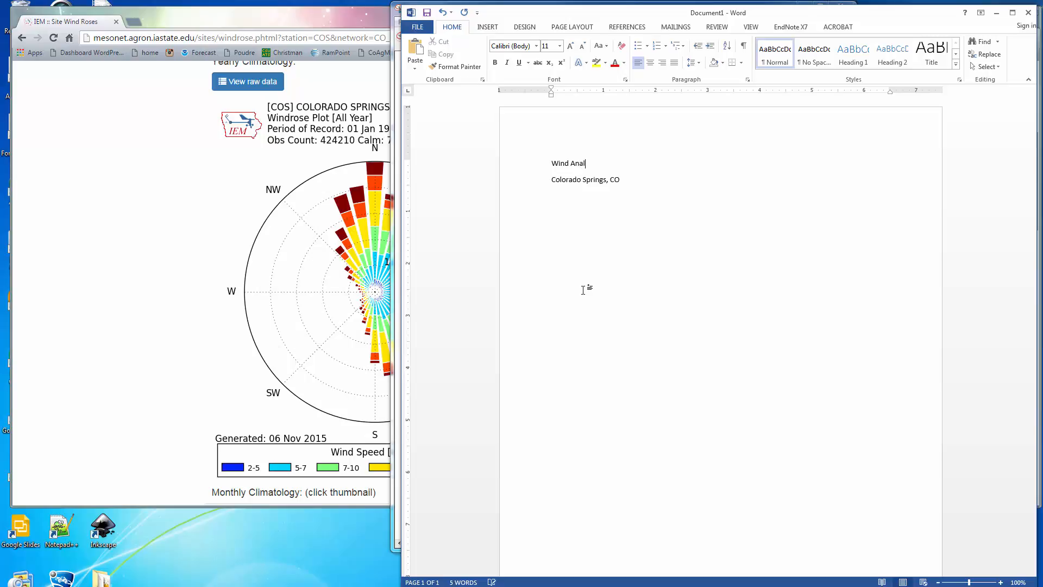
pyautogui.write('ysis')
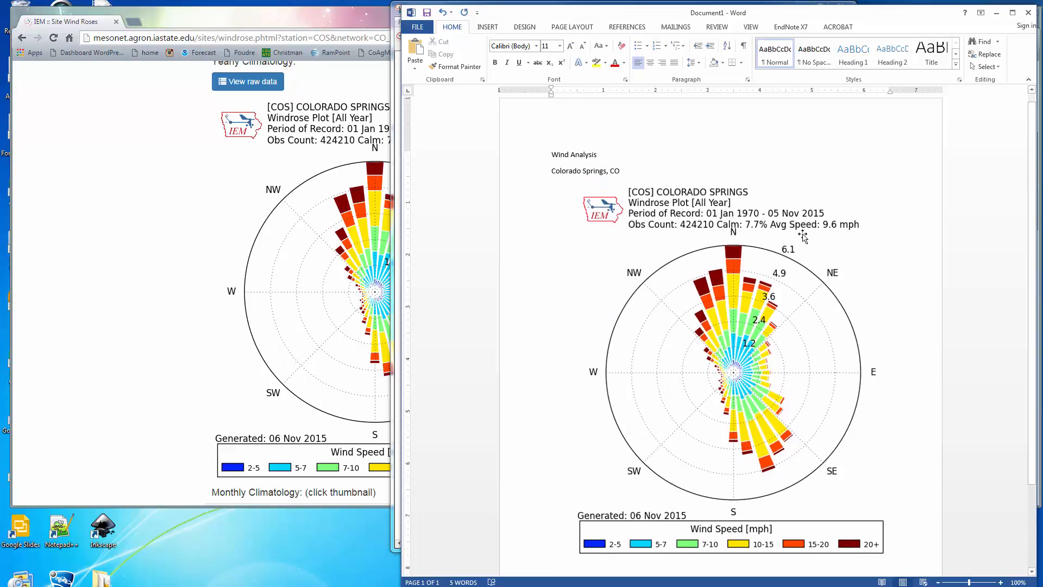
# Step: Select the pasted Colorado Springs wind rose picture below the heading
pyautogui.scroll(-3)
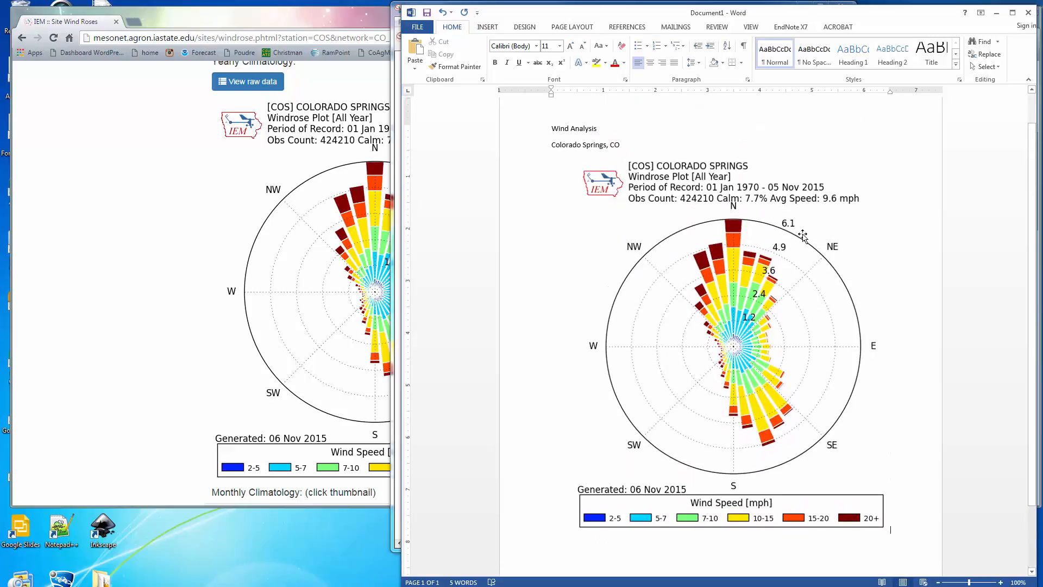
pyautogui.click(731, 332)
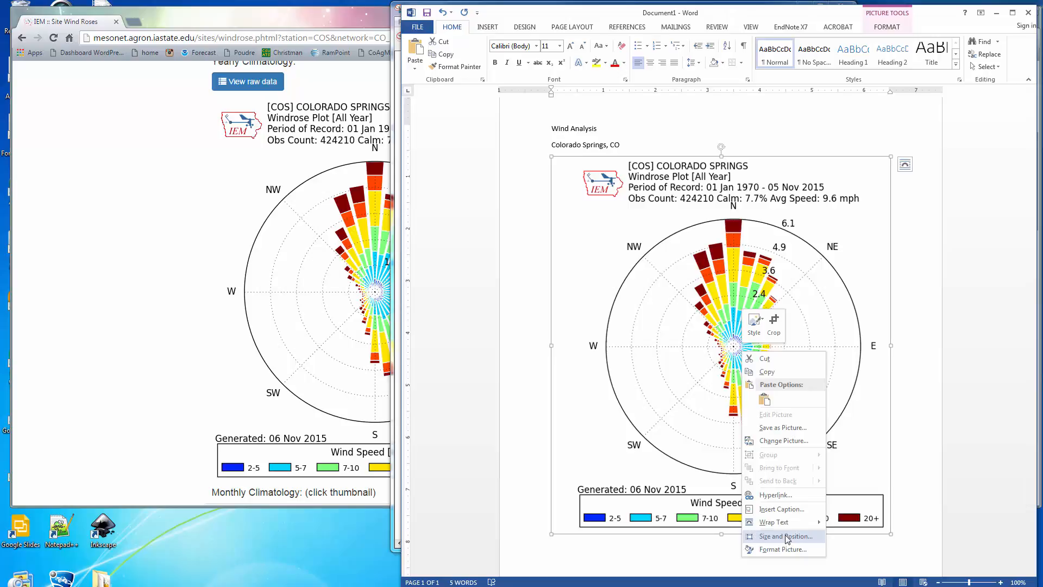
# Step: Scale the wind rose picture to 45% height with aspect ratio locked
pyautogui.click(785, 536)
pyautogui.write('45')
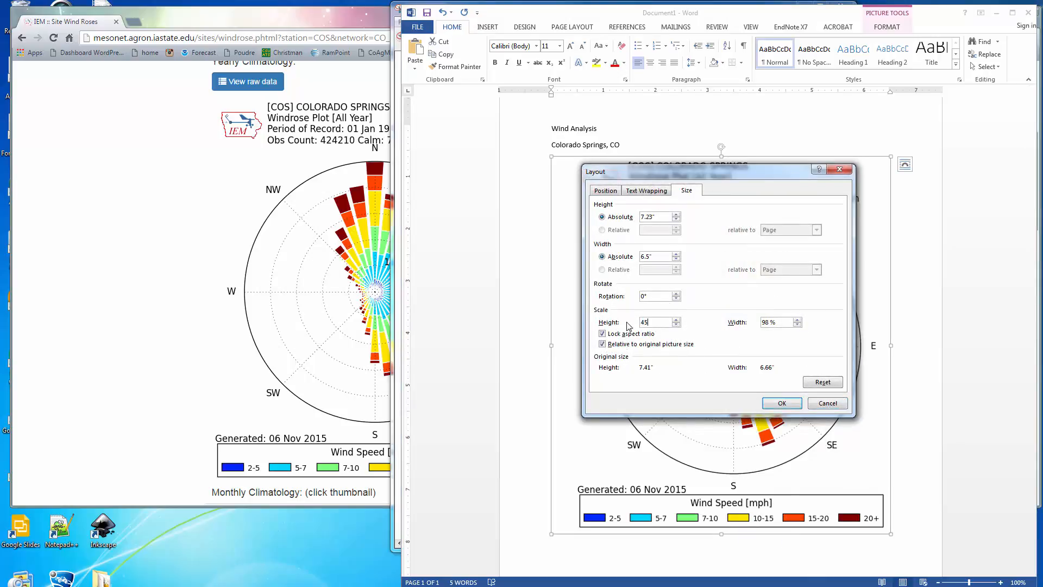
pyautogui.click(781, 402)
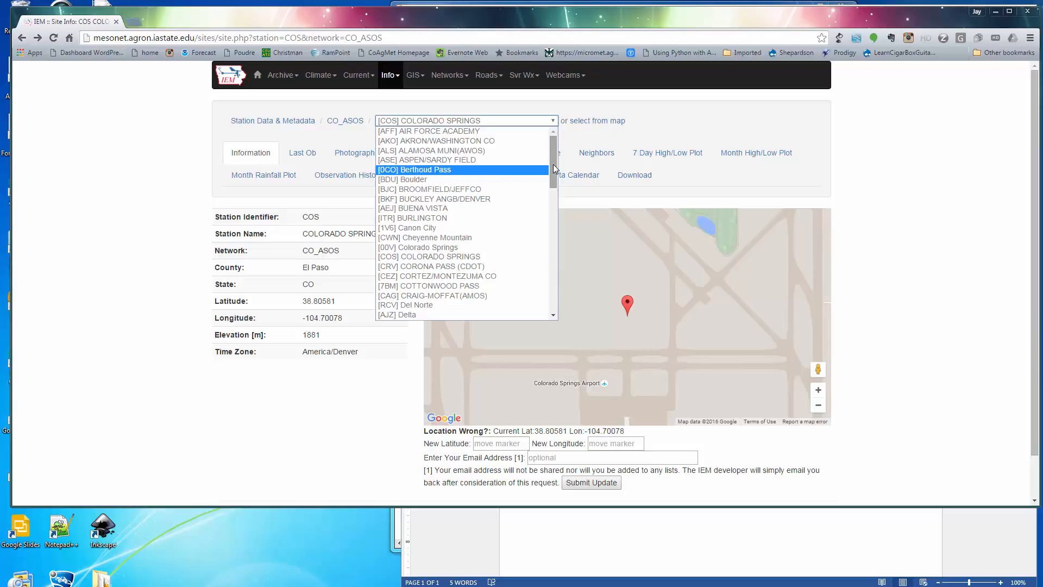
# Step: Switch to the [LAA] LAMAR station and show its yearly wind rose plot
pyautogui.scroll(-3)
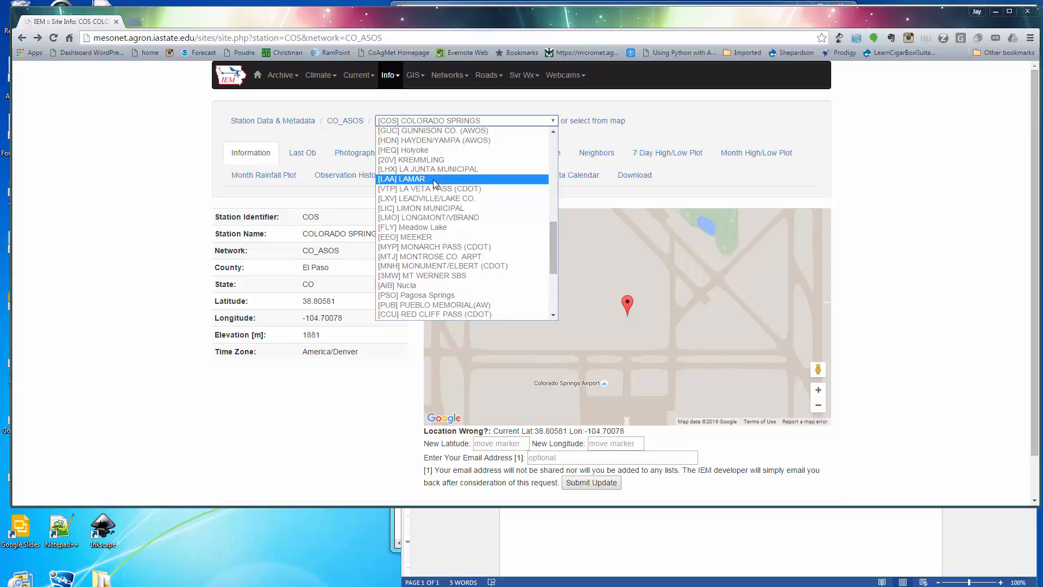
pyautogui.click(402, 179)
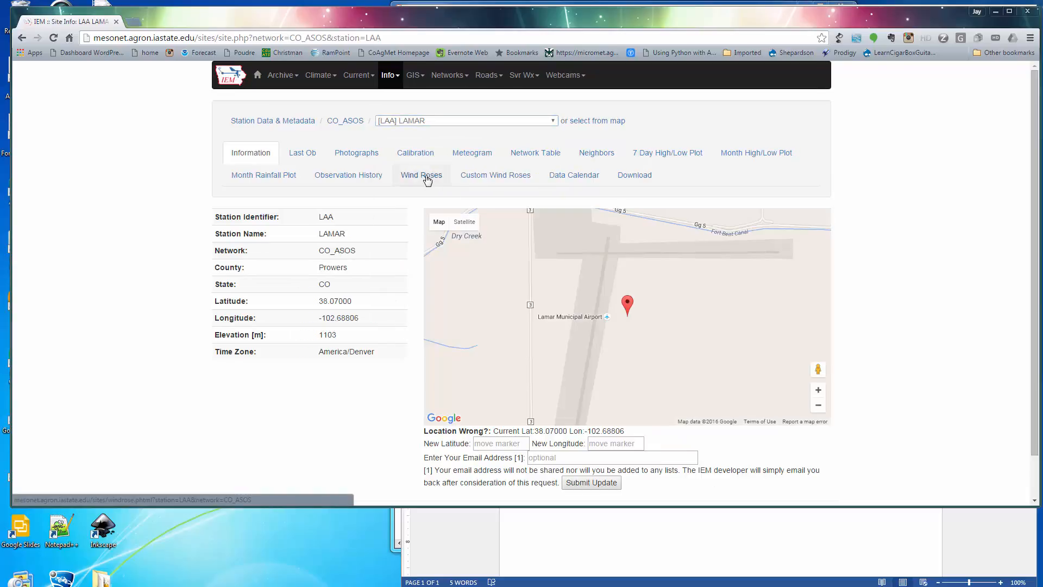
pyautogui.click(422, 174)
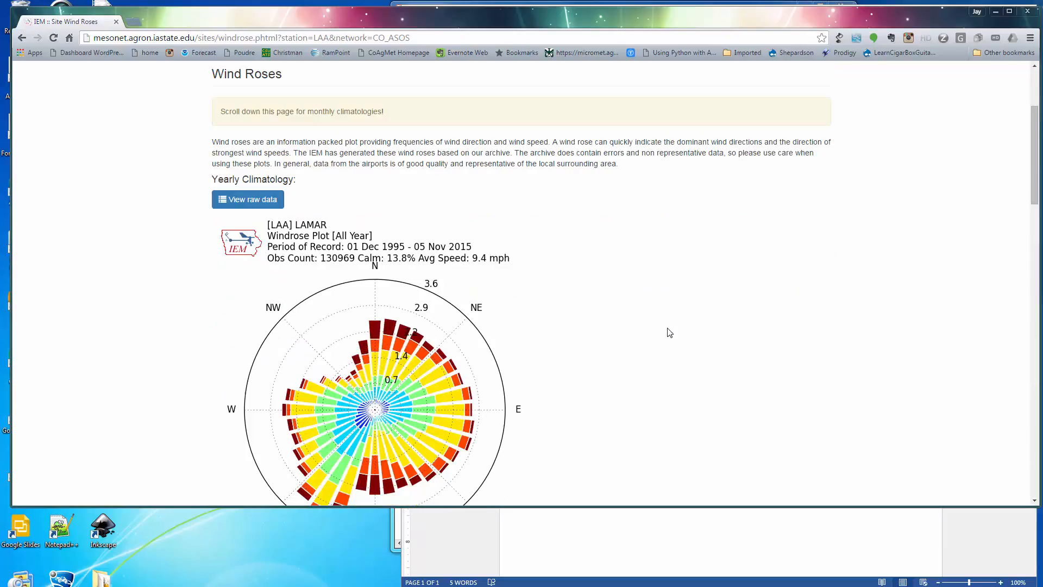
pyautogui.scroll(-3)
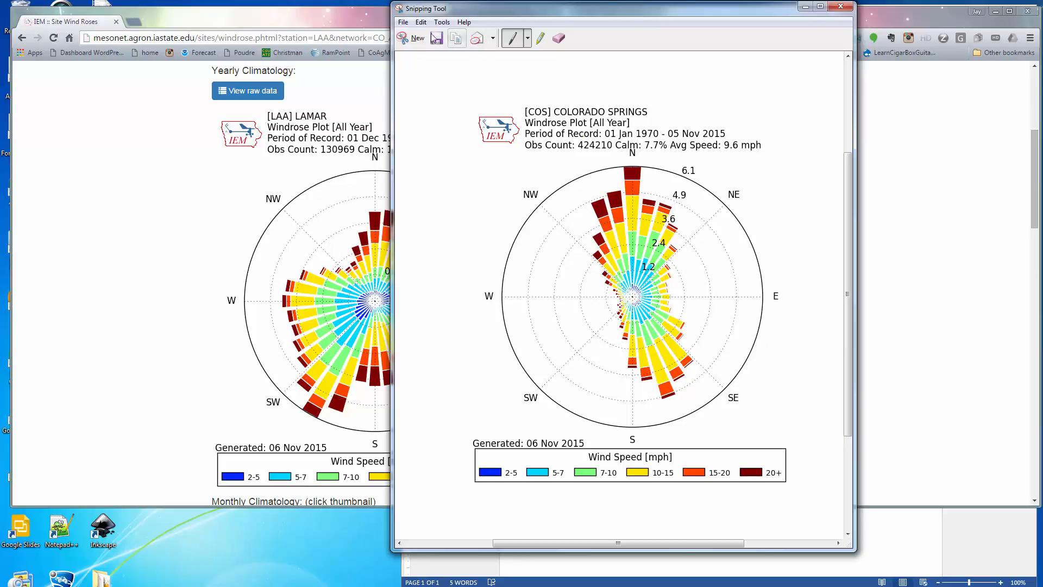
# Step: Start a new Snipping Tool capture for the Lamar wind rose plot
pyautogui.click(413, 38)
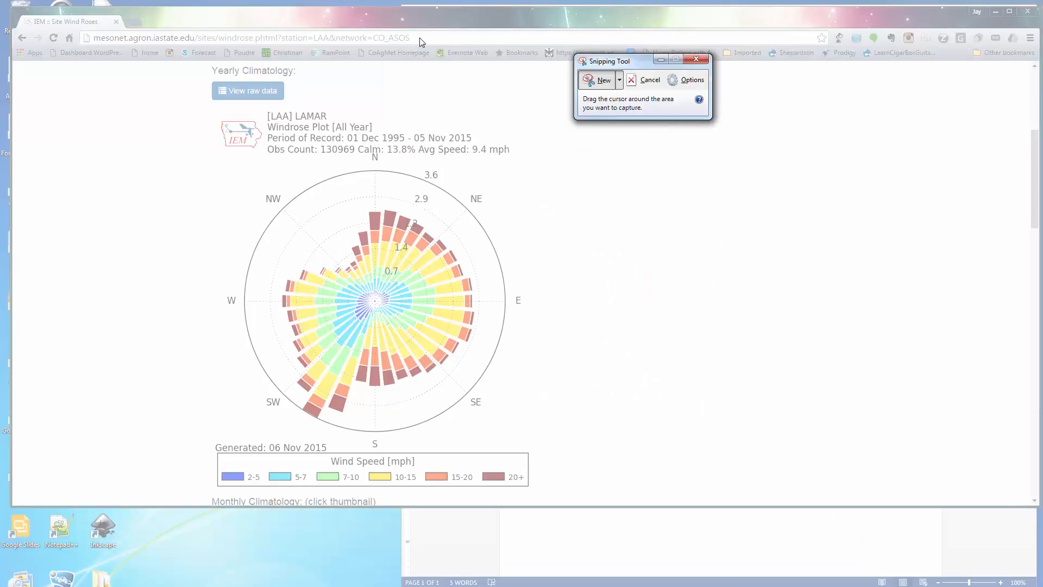
pyautogui.moveTo(196, 108)
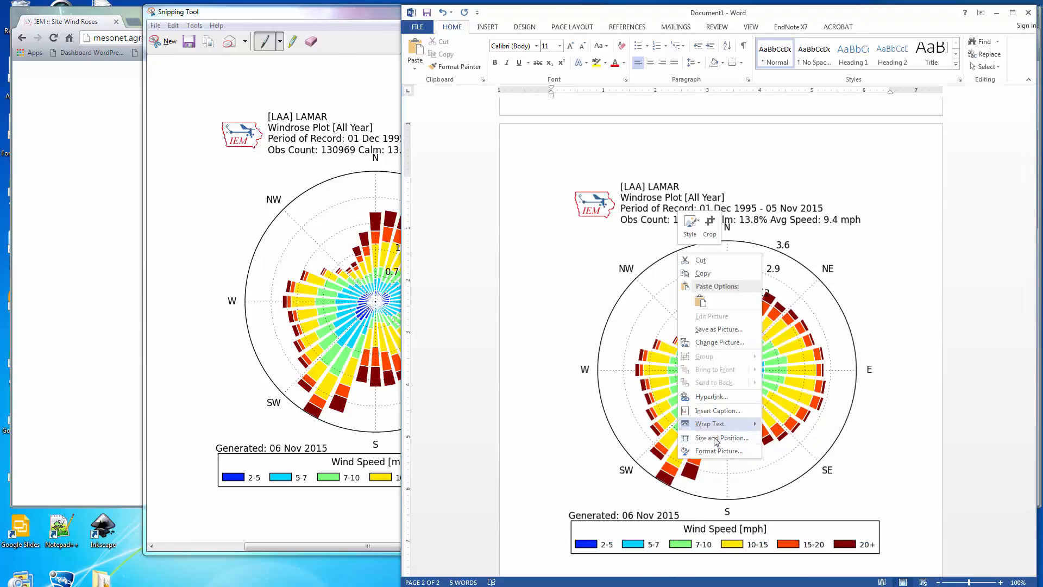
# Step: Scale the pasted Lamar wind rose to 45 percent and place the cursor above it
pyautogui.click(721, 438)
pyautogui.write('45')
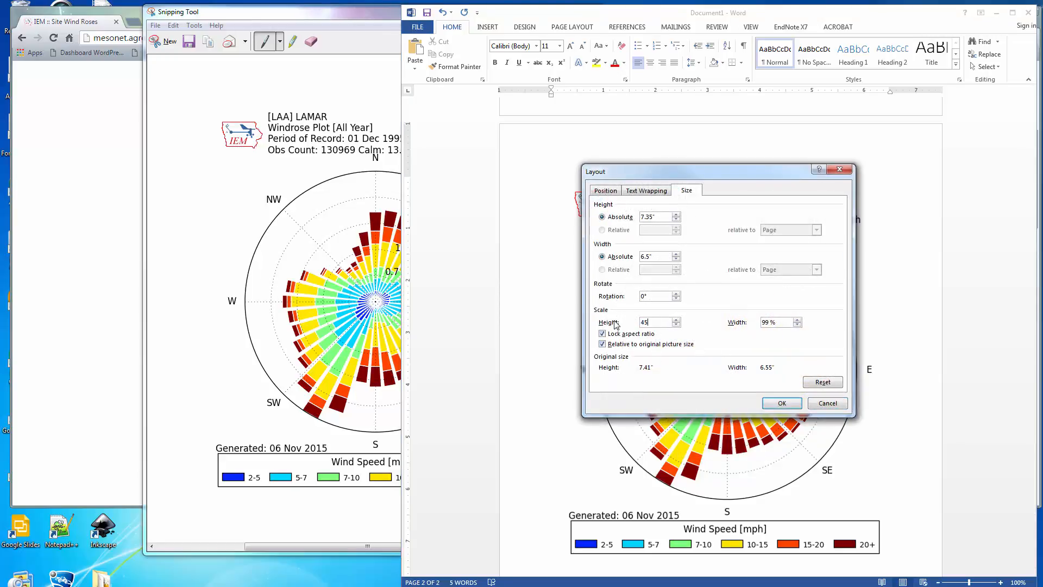
pyautogui.click(781, 403)
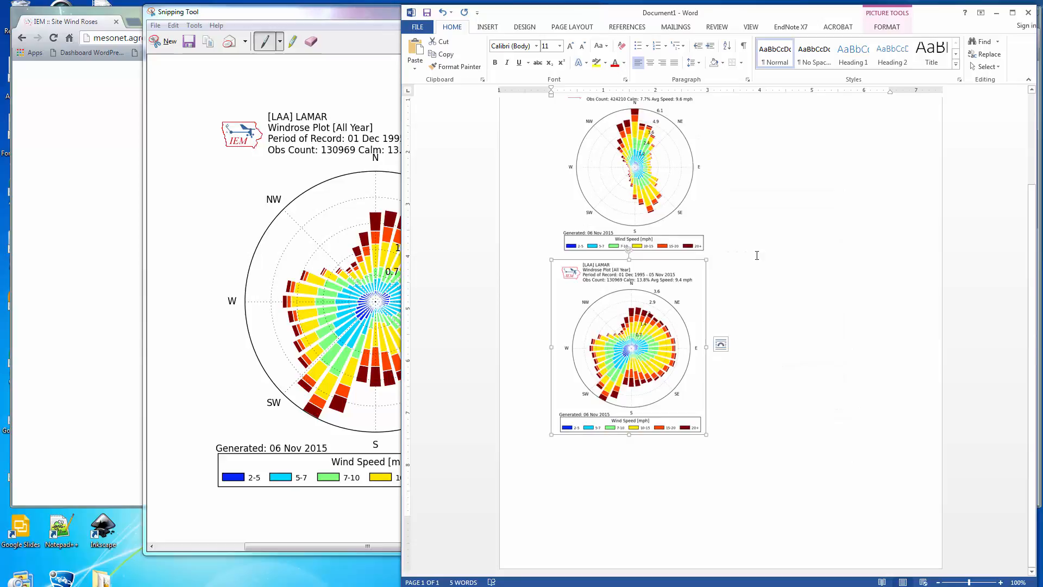
pyautogui.click(733, 247)
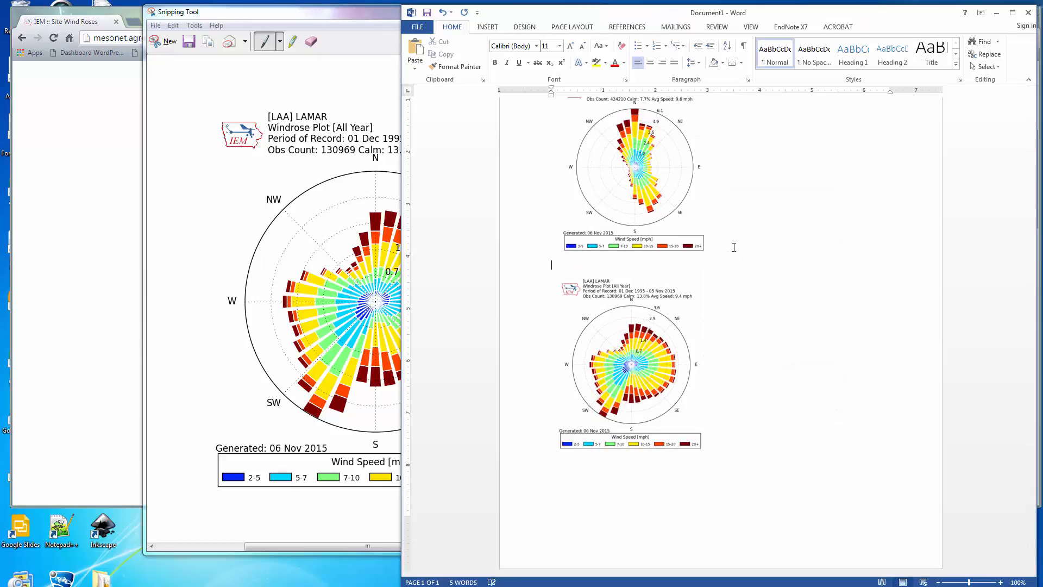
# Step: Add the heading 'Lamar, CO' above the Lamar wind rose image
pyautogui.write('Lamar,')
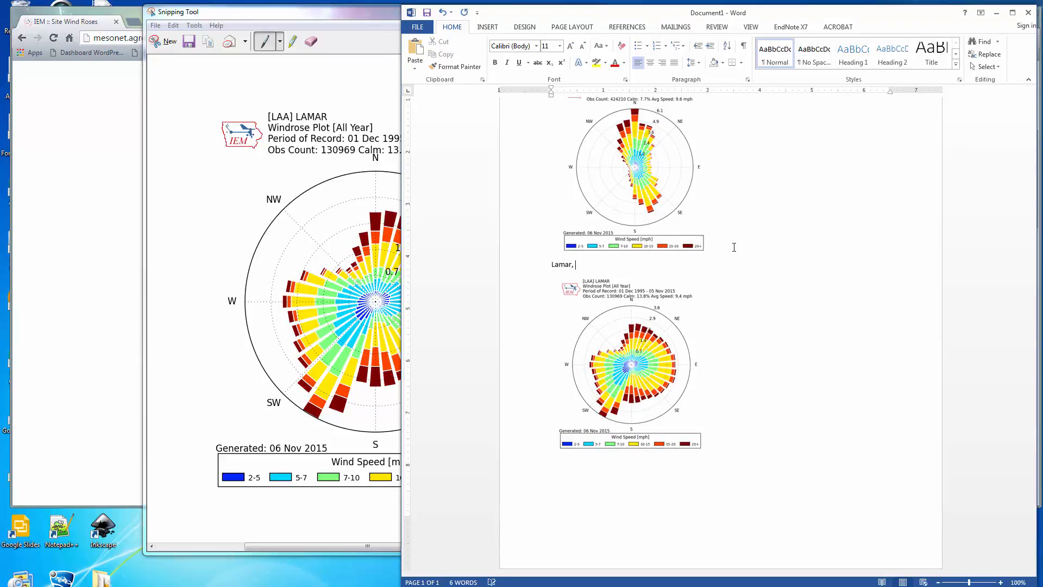
pyautogui.write('CO')
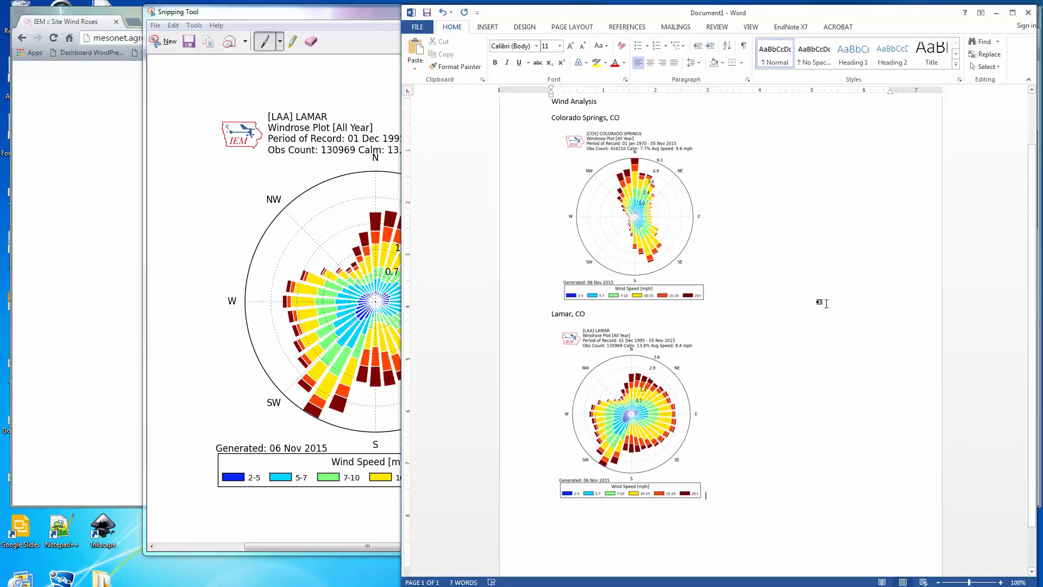
pyautogui.scroll(3)
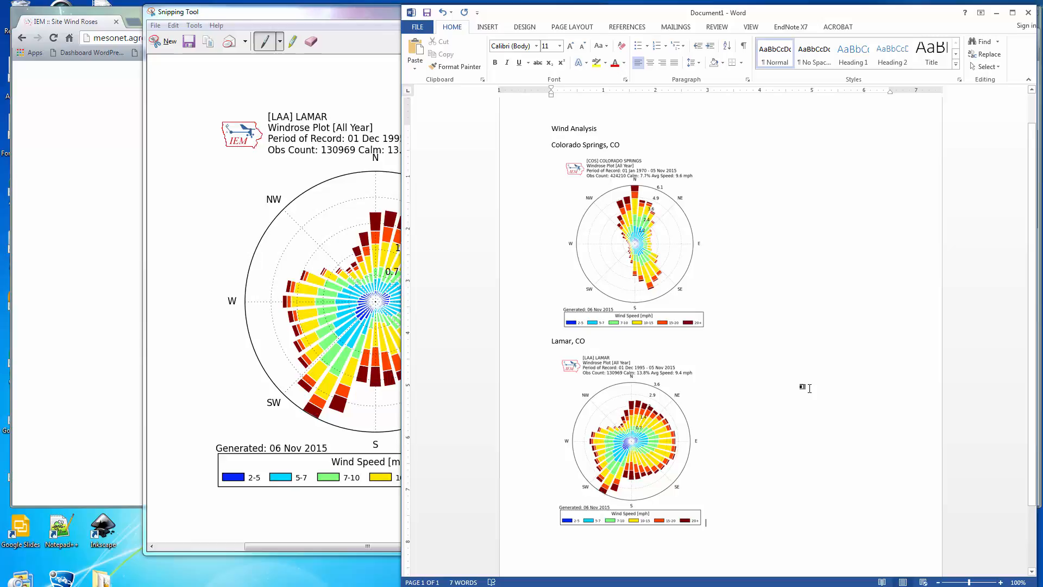
pyautogui.moveTo(651, 337)
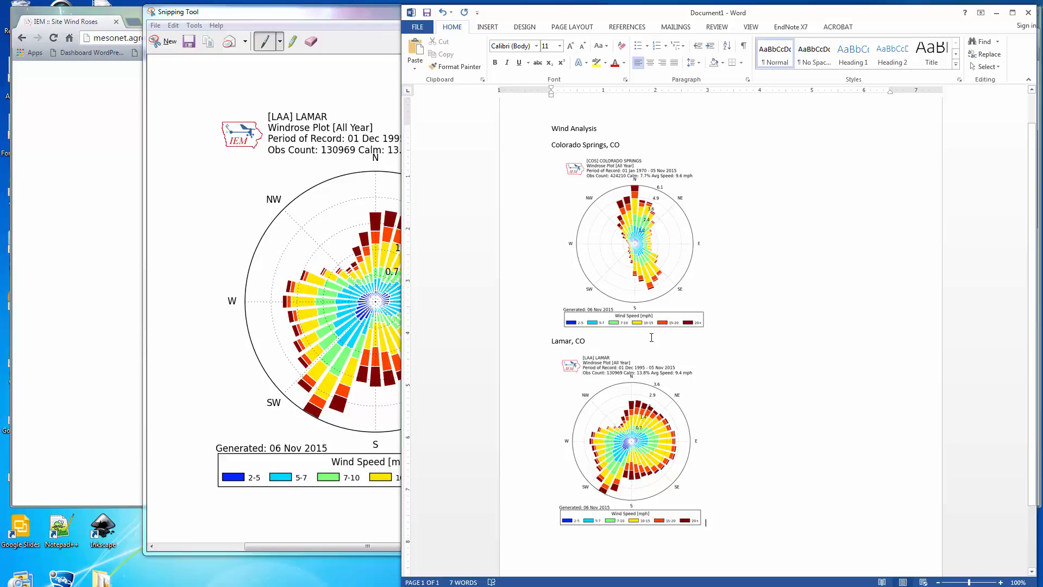
pyautogui.moveTo(761, 353)
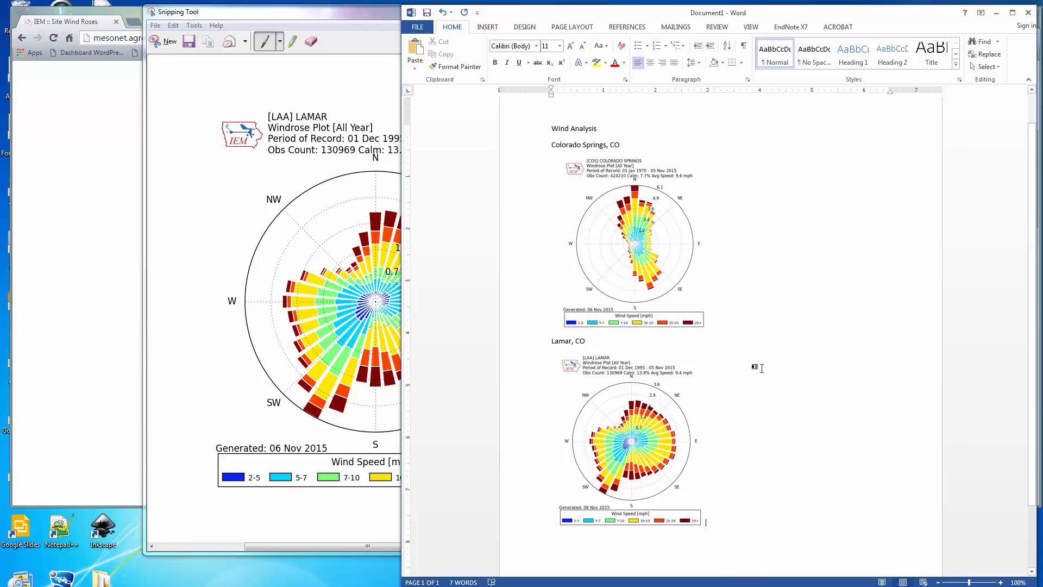
pyautogui.moveTo(697, 209)
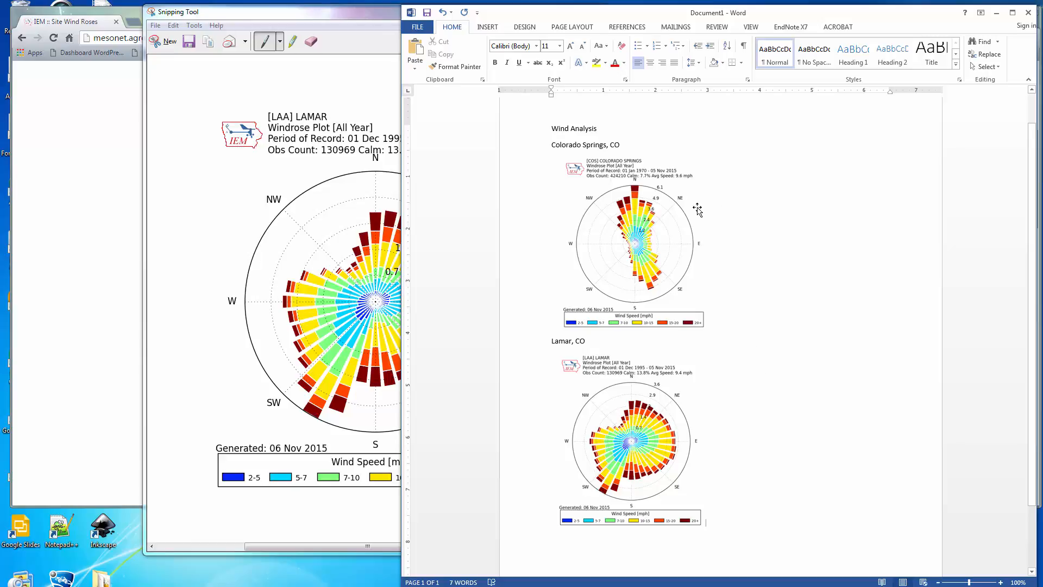
pyautogui.moveTo(760, 401)
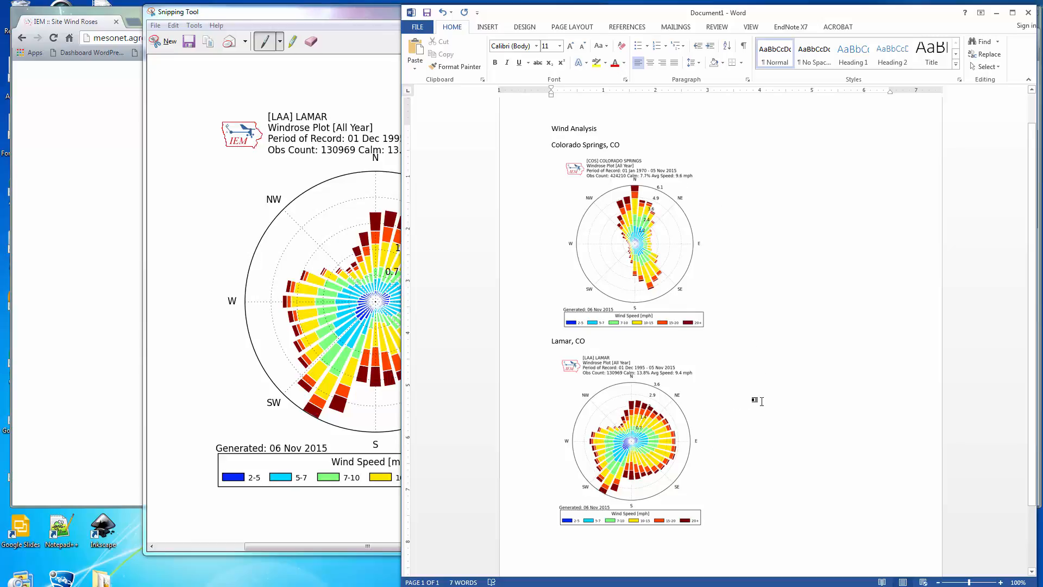